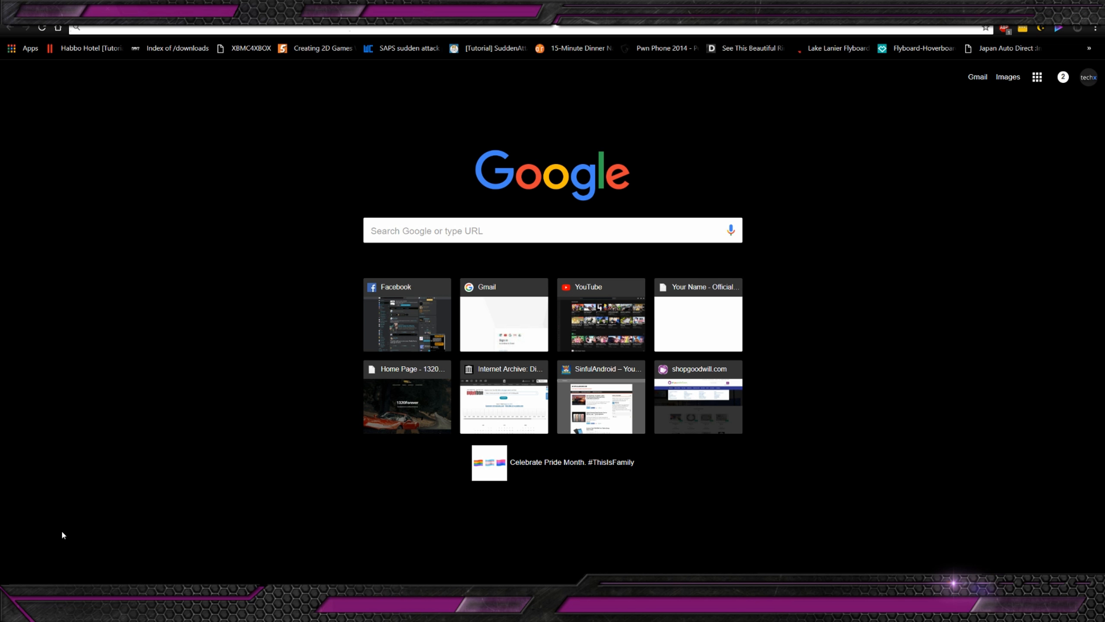
Step: Enter discord in the address bar to reach discordapp.com
click(82, 29)
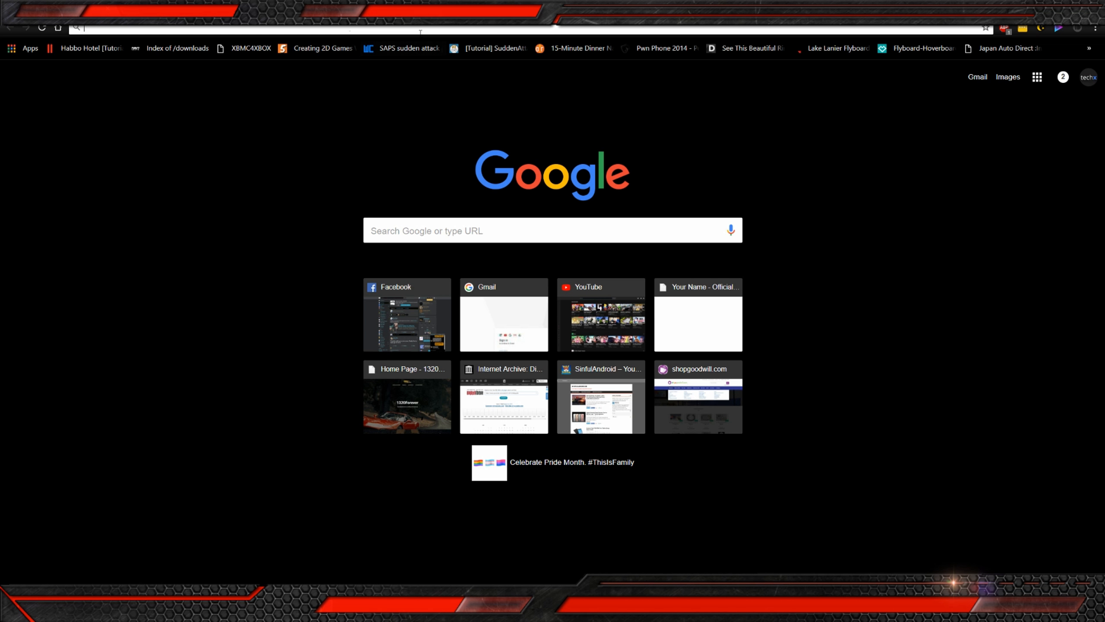
text(di)
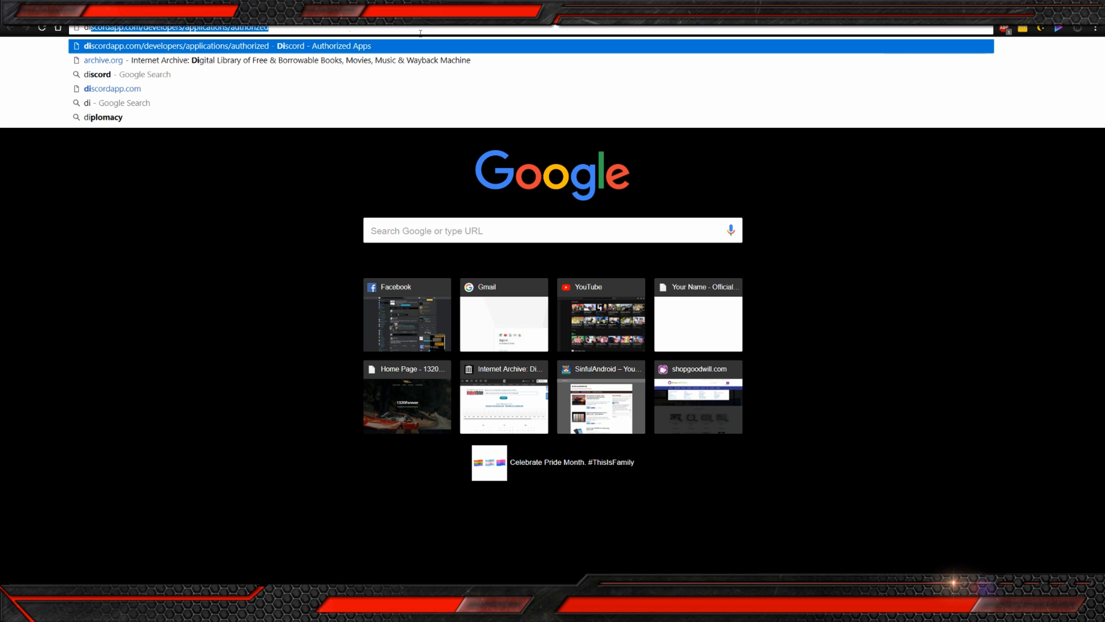
text(discord)
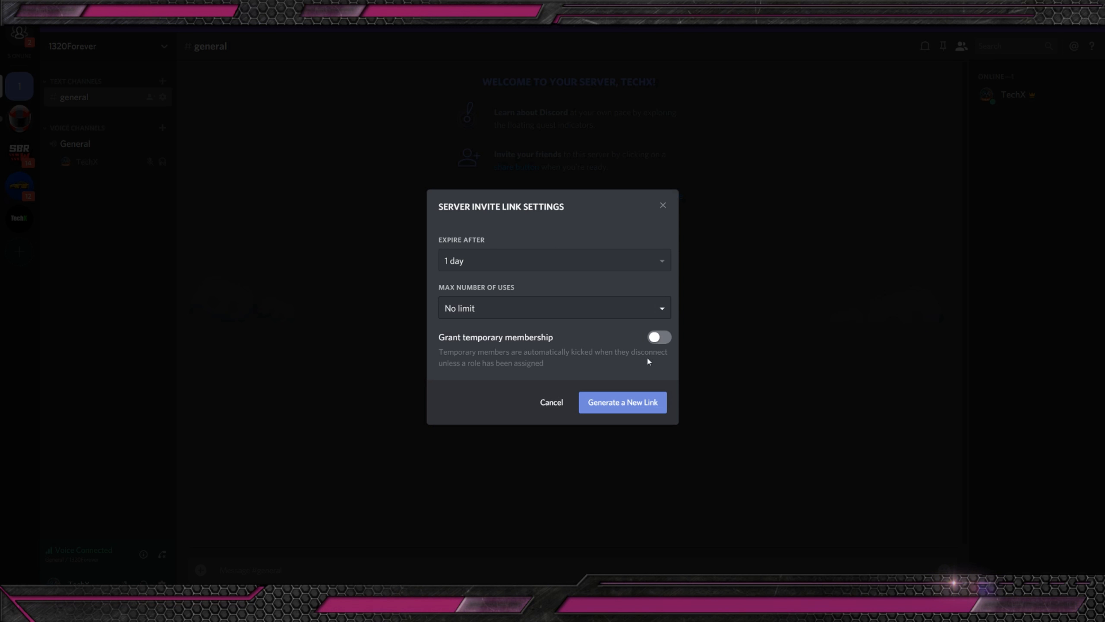
Step: Choose an Expire After value for the 1320Forever invite link
click(554, 260)
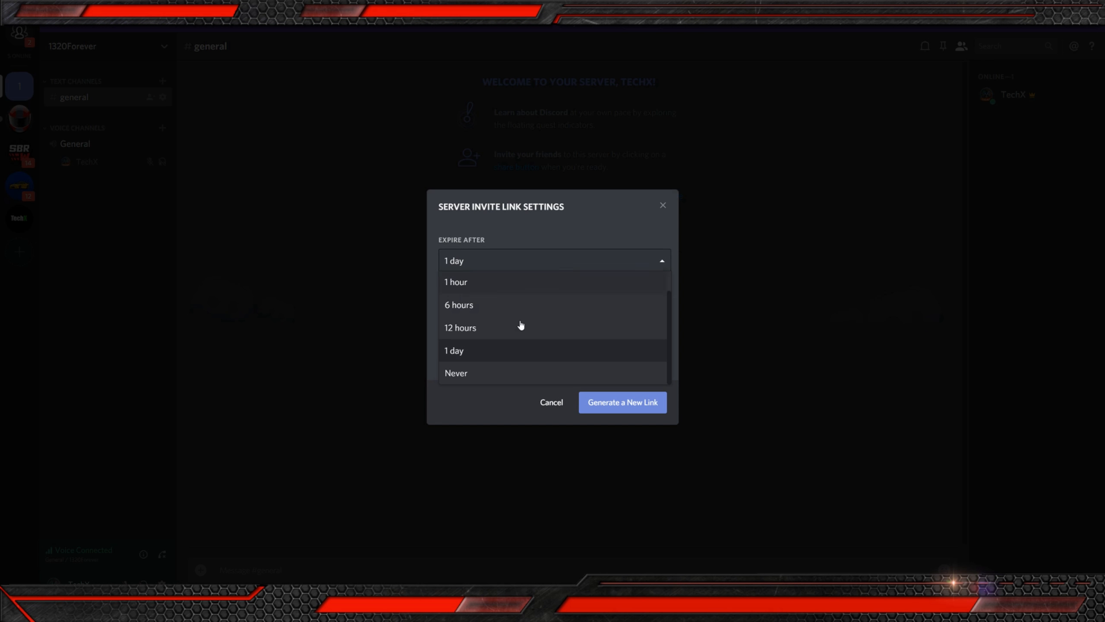
click(456, 373)
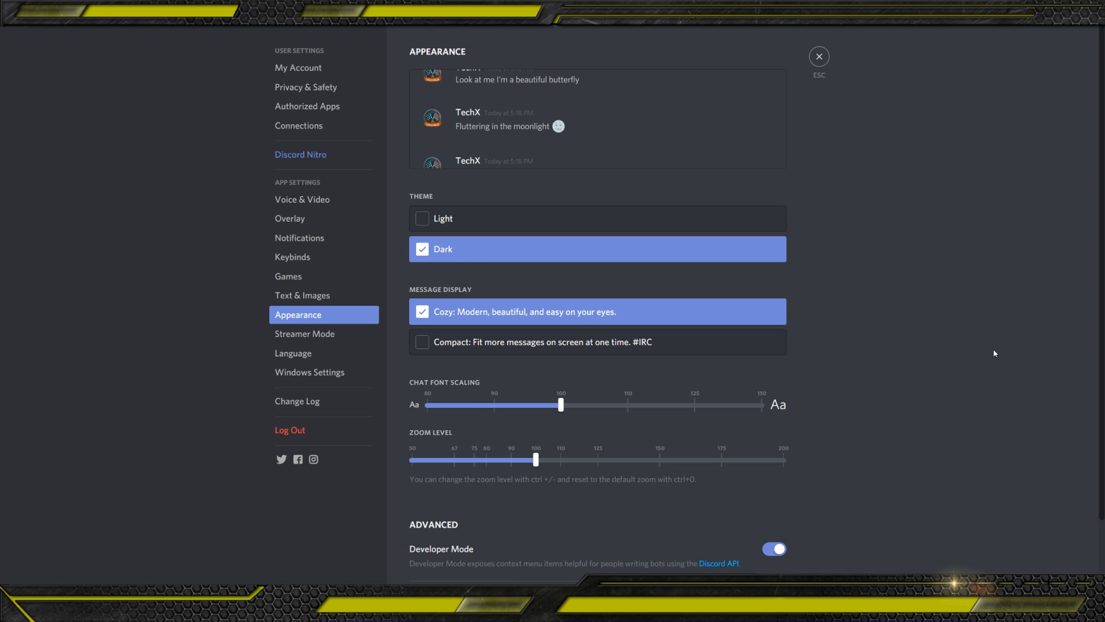
Step: Close the settings and return to the #mustang-section channel
scroll(down, 3)
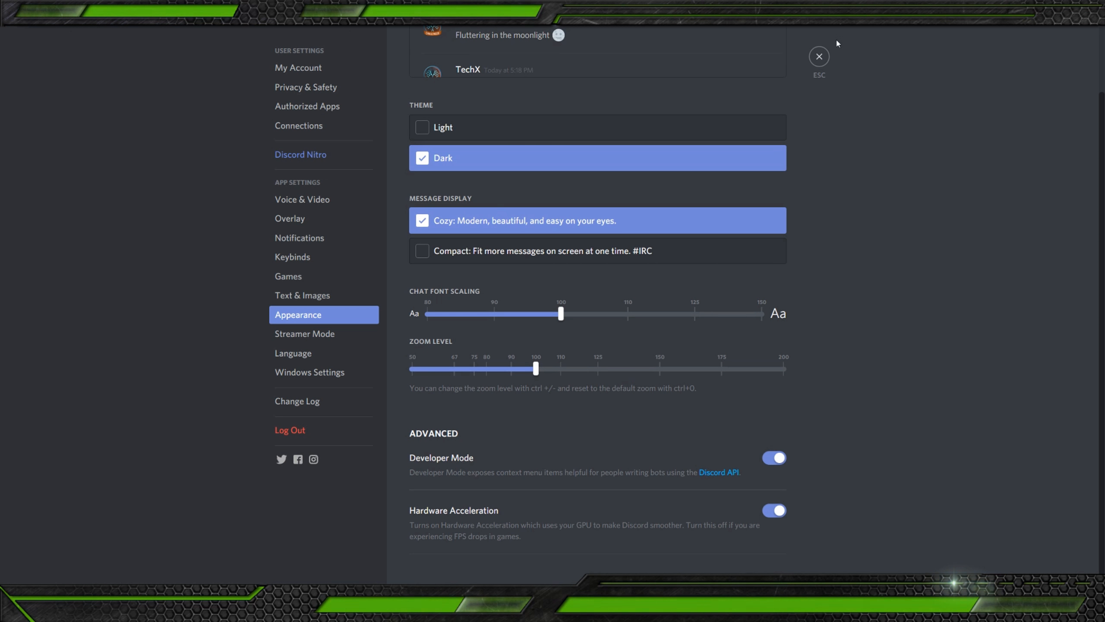
click(819, 56)
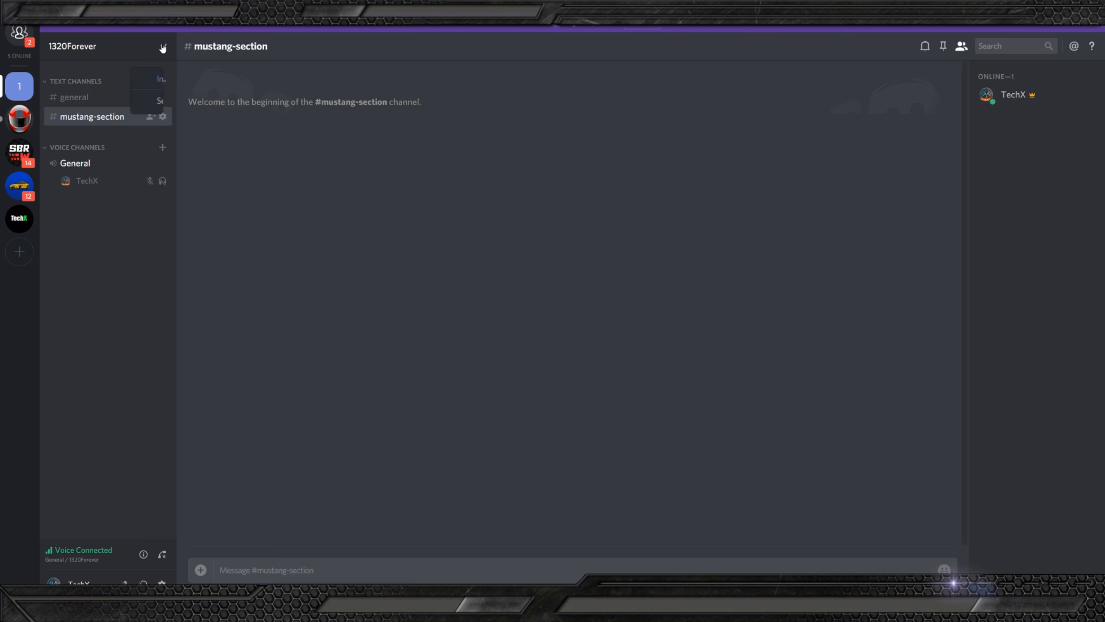
Step: Navigate Server Settings through Moderation and Integrations to the Emoji page
click(162, 47)
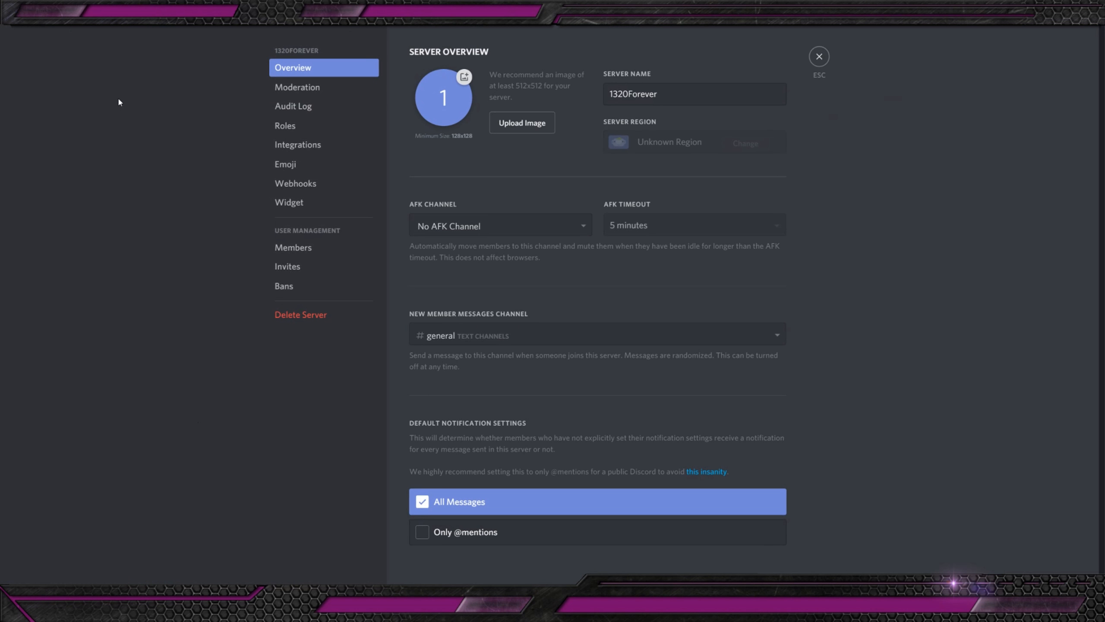
click(499, 226)
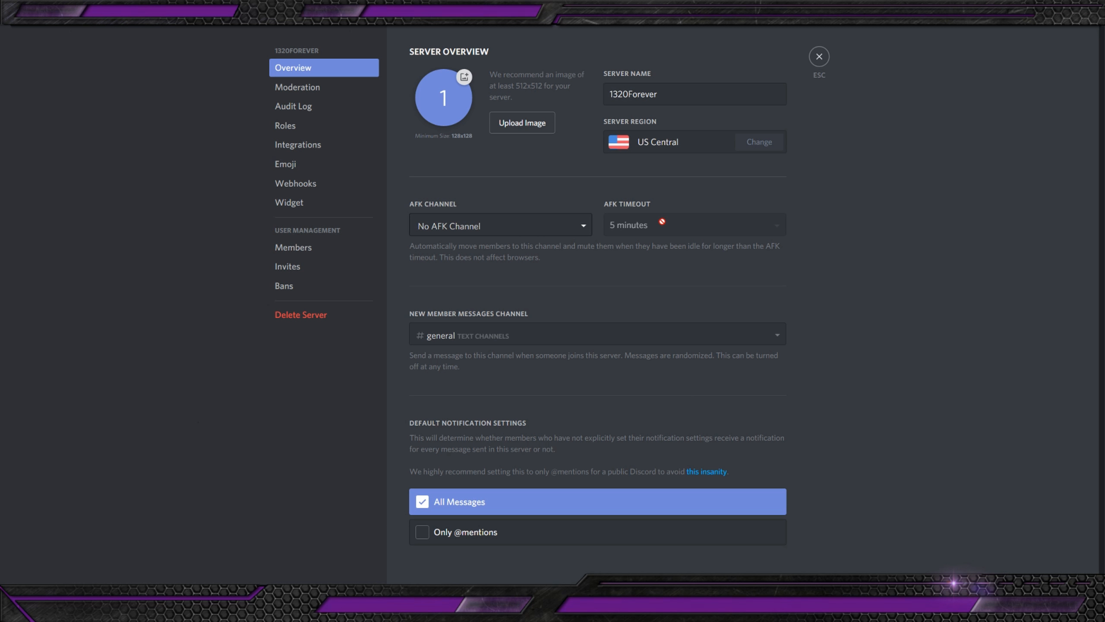
mouse_move(305, 112)
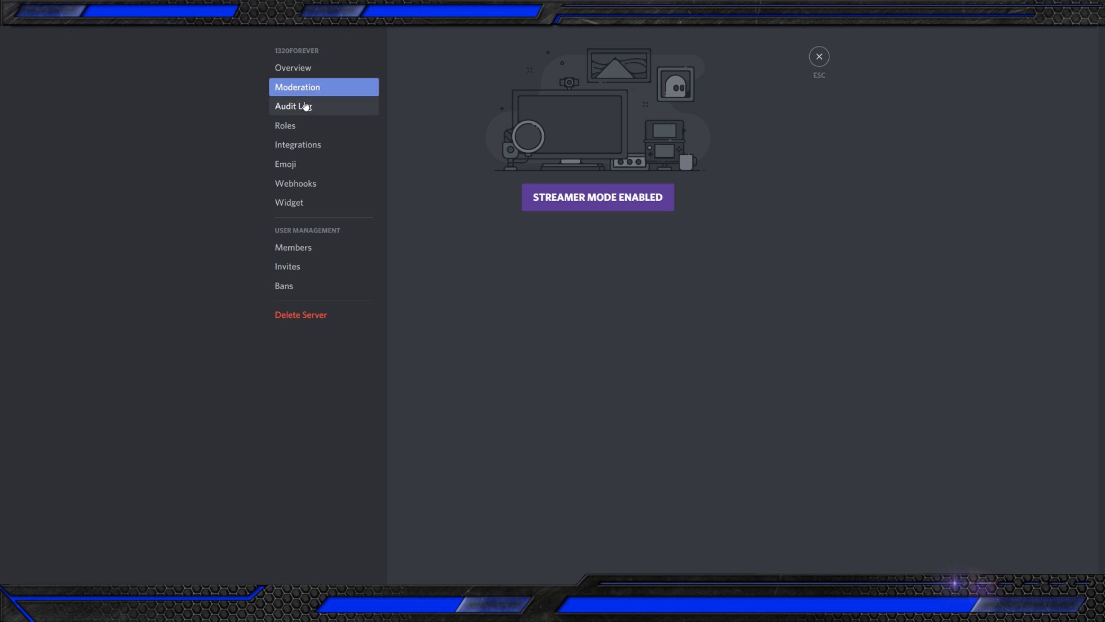
click(297, 144)
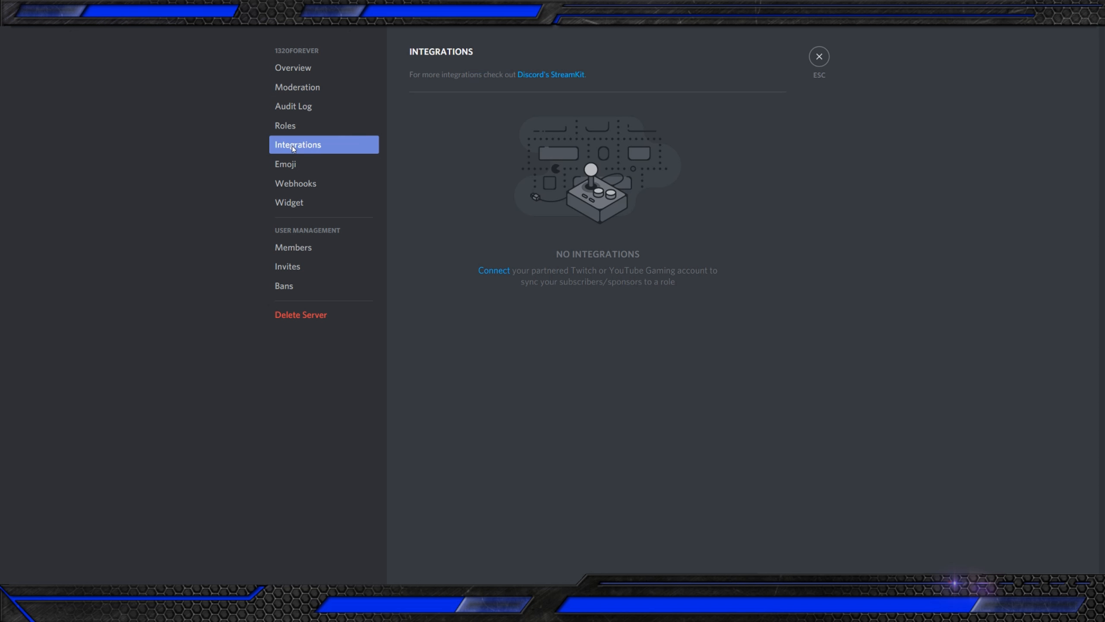
click(286, 164)
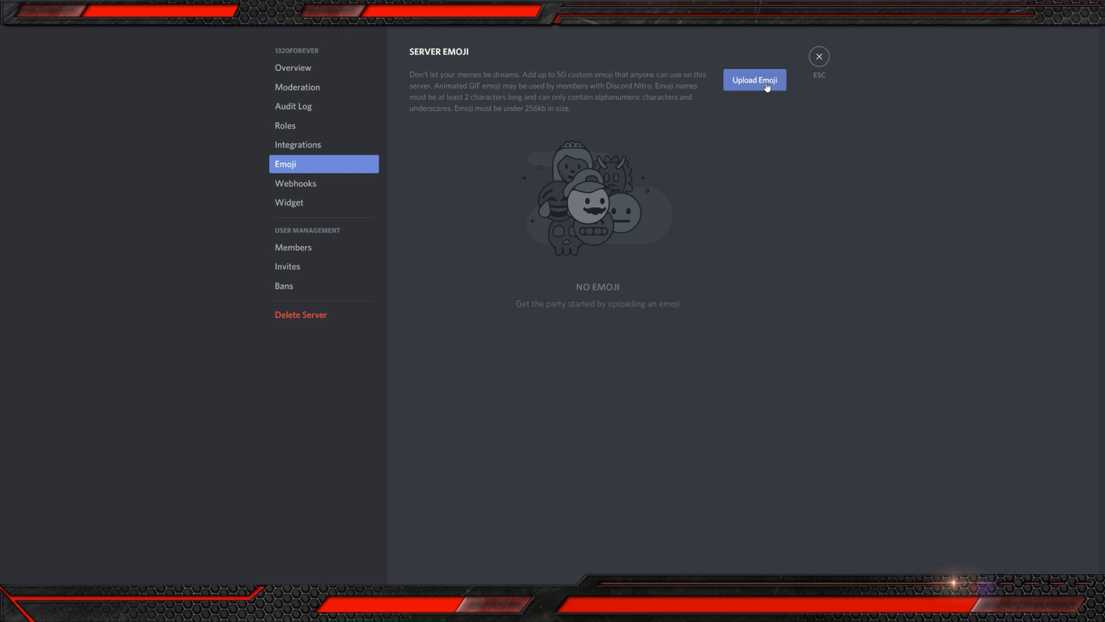
mouse_move(760, 88)
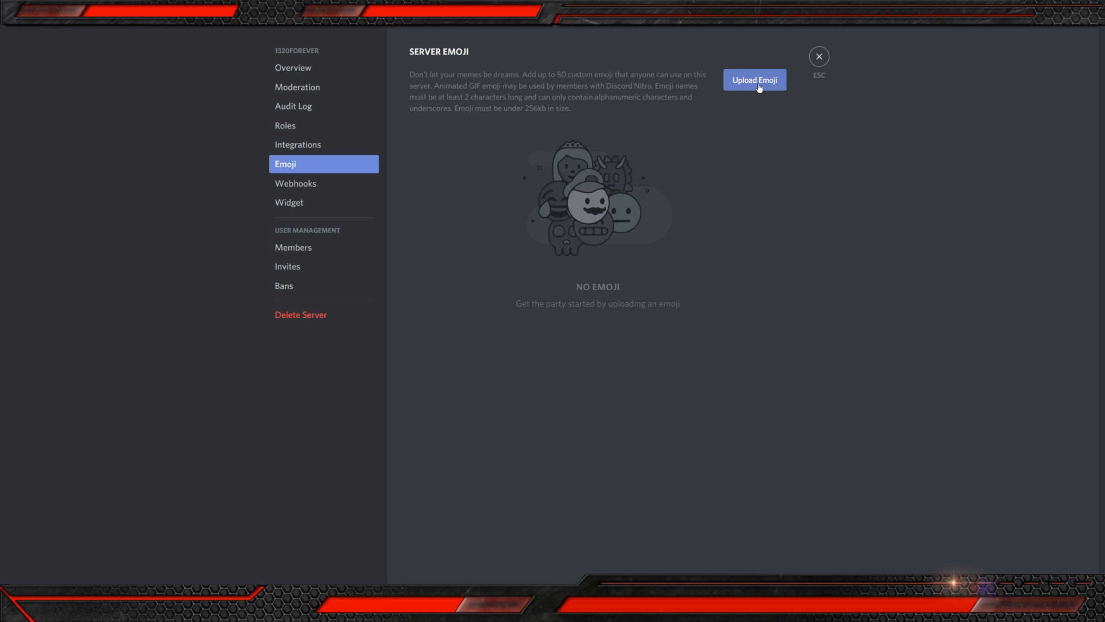
Step: Try uploading Brandon2.png as an emoji and dismiss the too-big warning
click(754, 80)
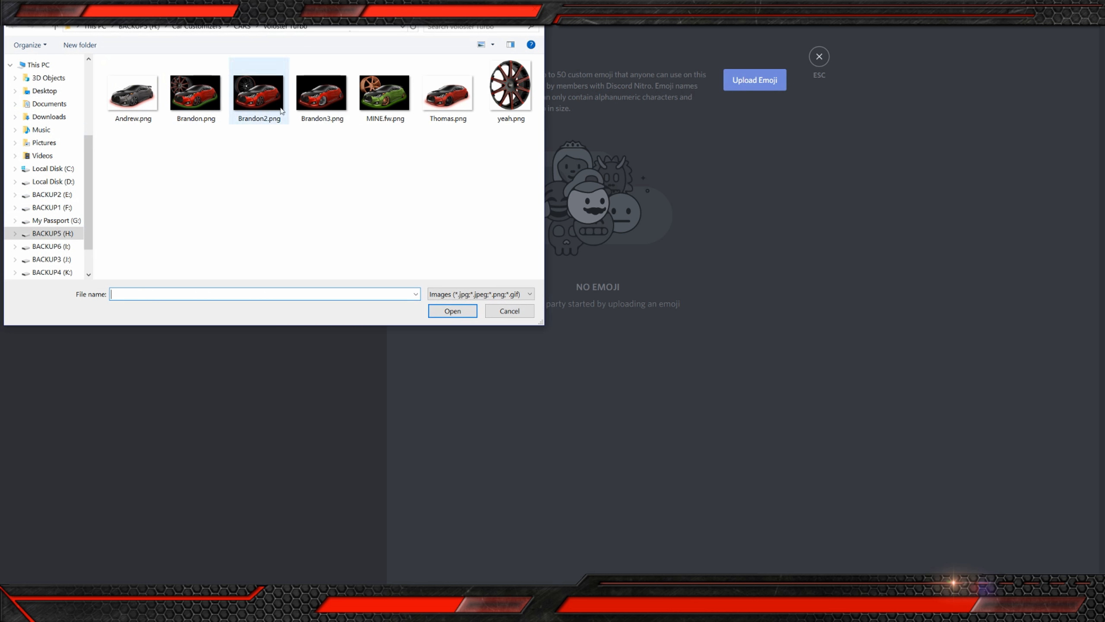
click(509, 311)
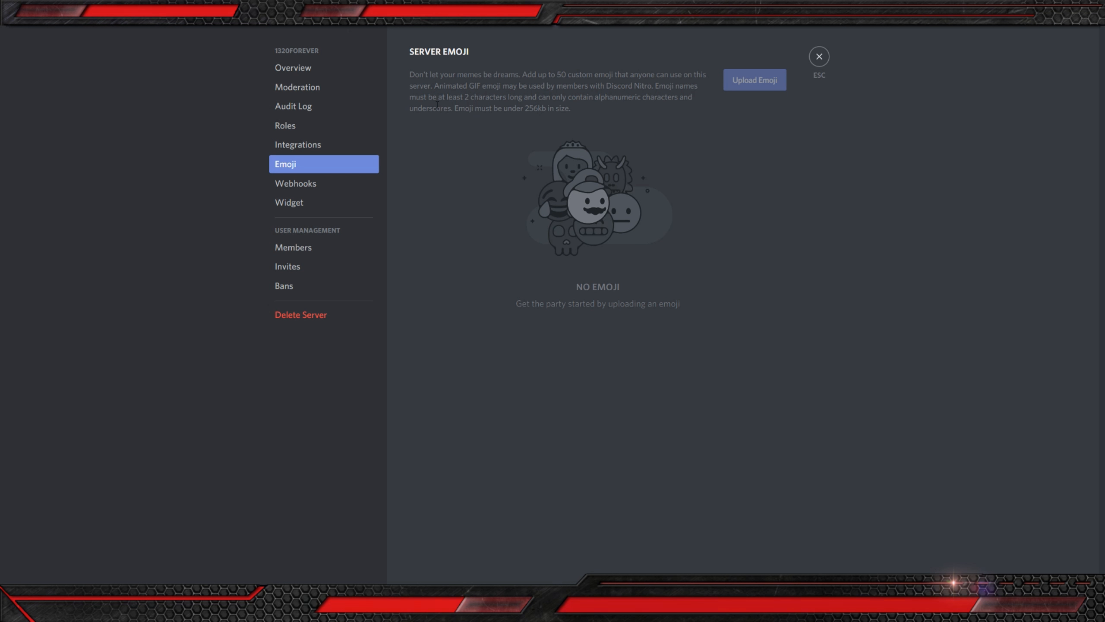
click(754, 79)
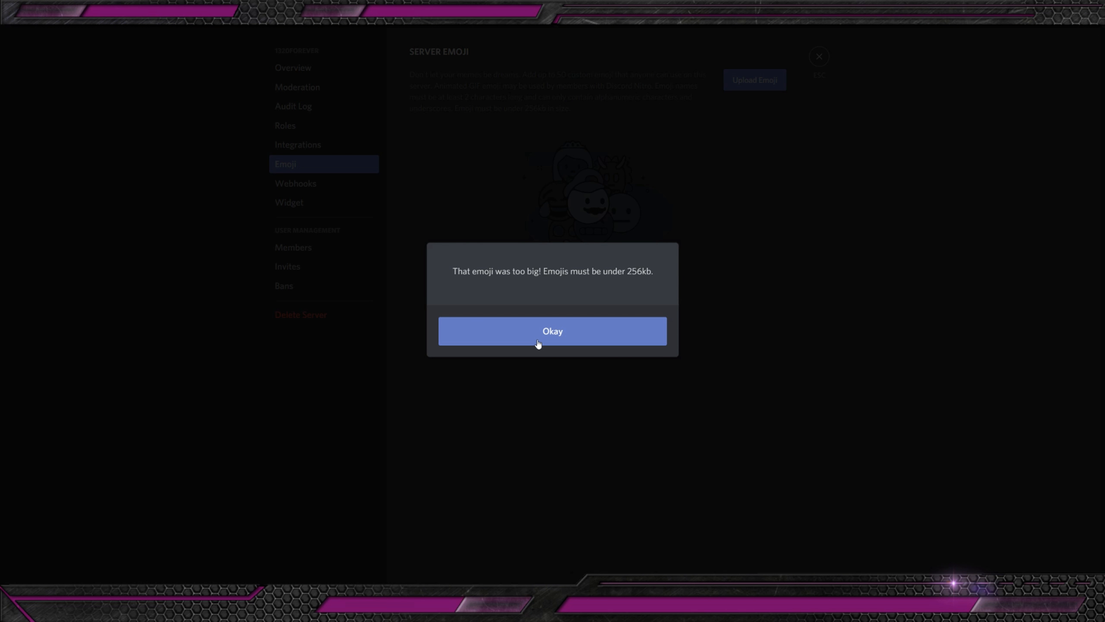
click(552, 331)
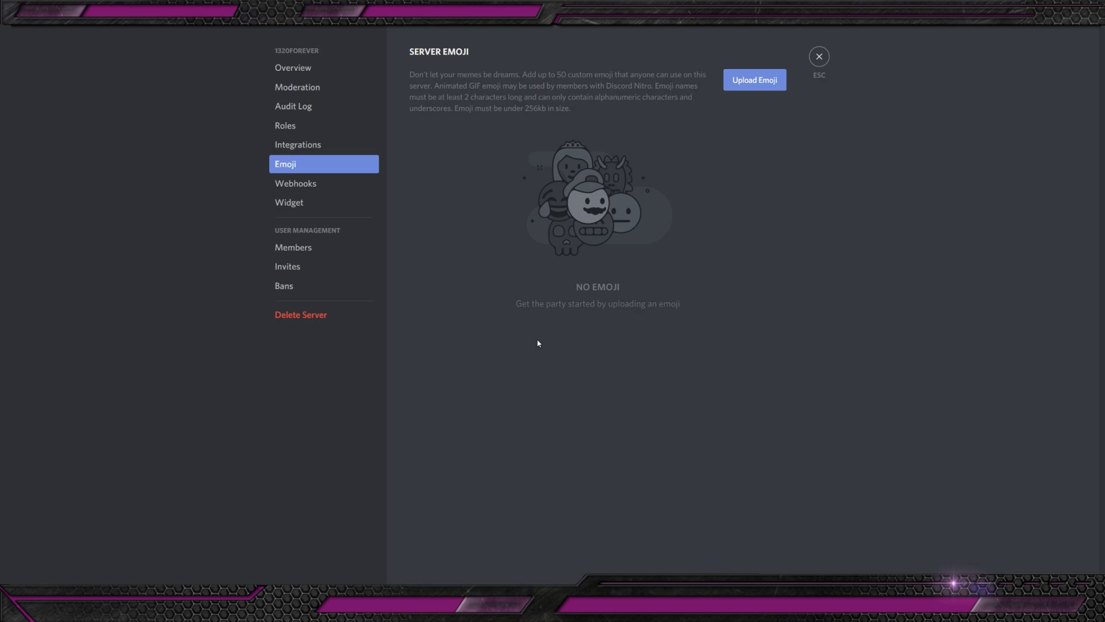
mouse_move(690, 222)
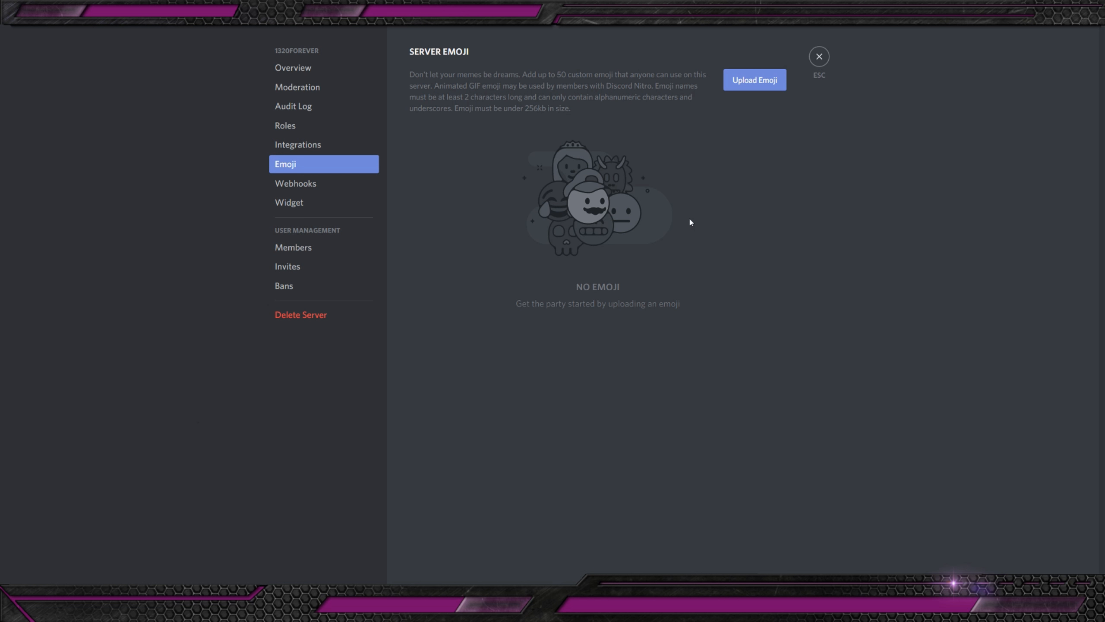
Step: Upload the yeah.png wheel picture as a custom emoji named rim
click(754, 79)
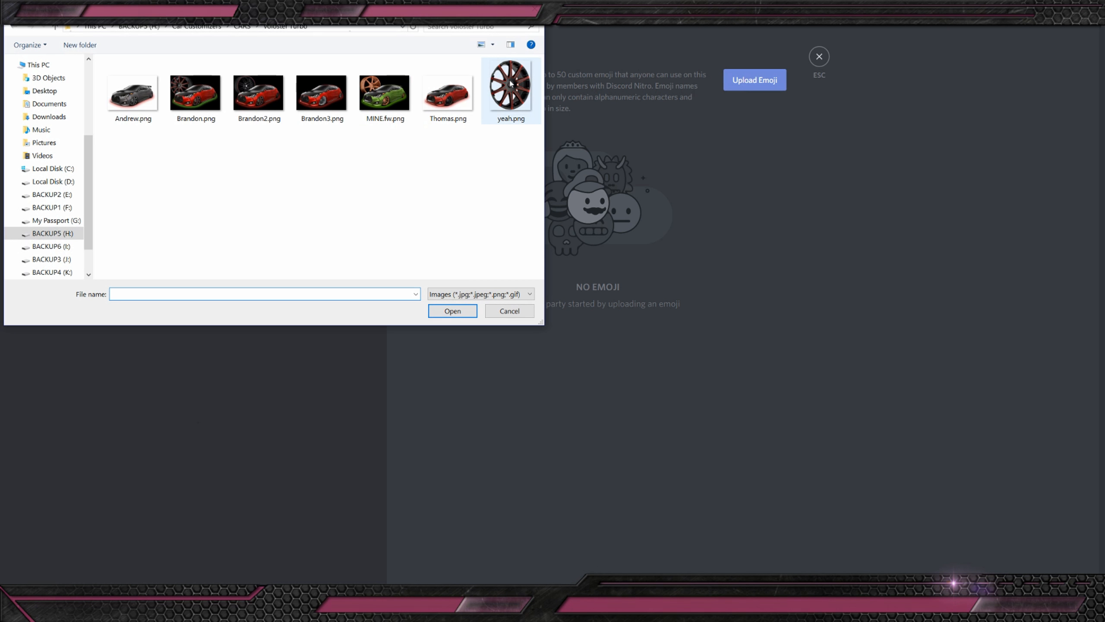
click(452, 311)
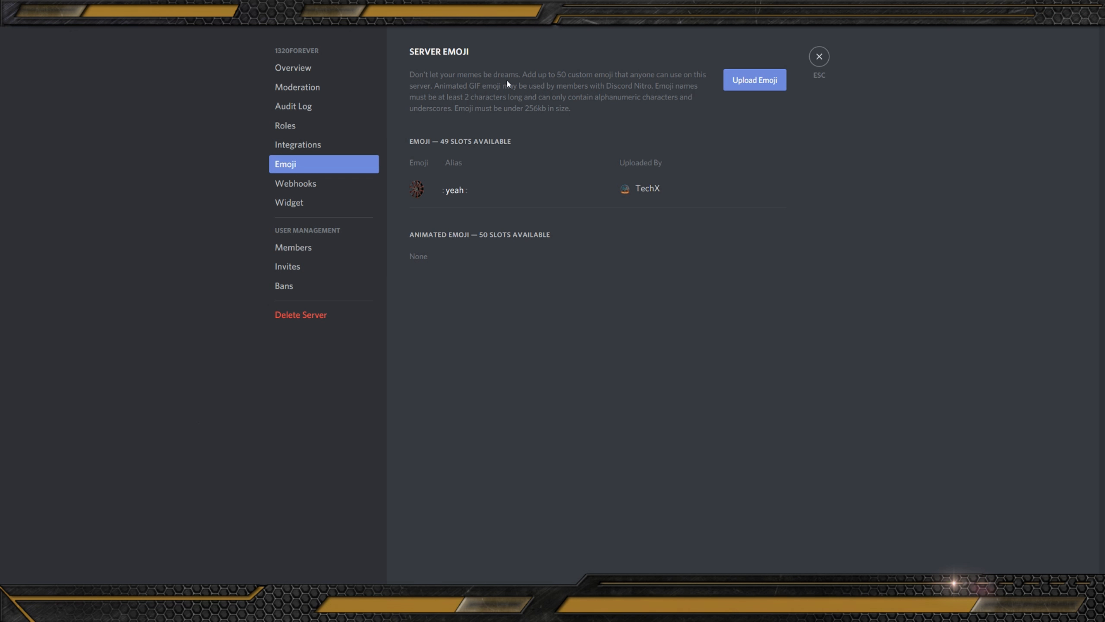
click(455, 190)
text(rim)
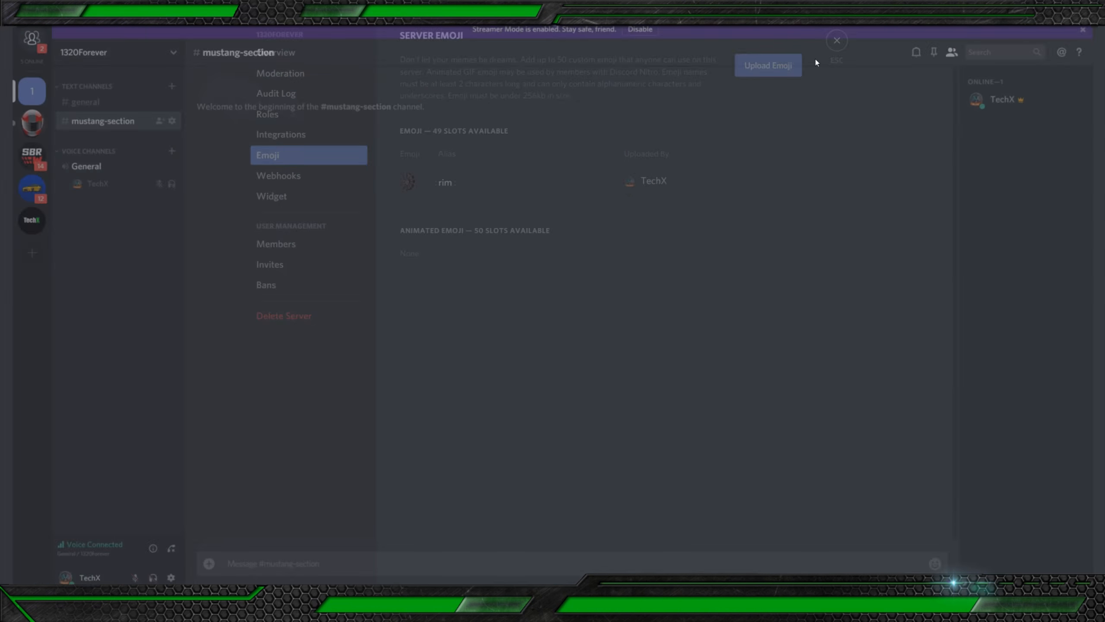
Step: Close Server Settings to see the rim emoji posted in #mustang-section
click(835, 40)
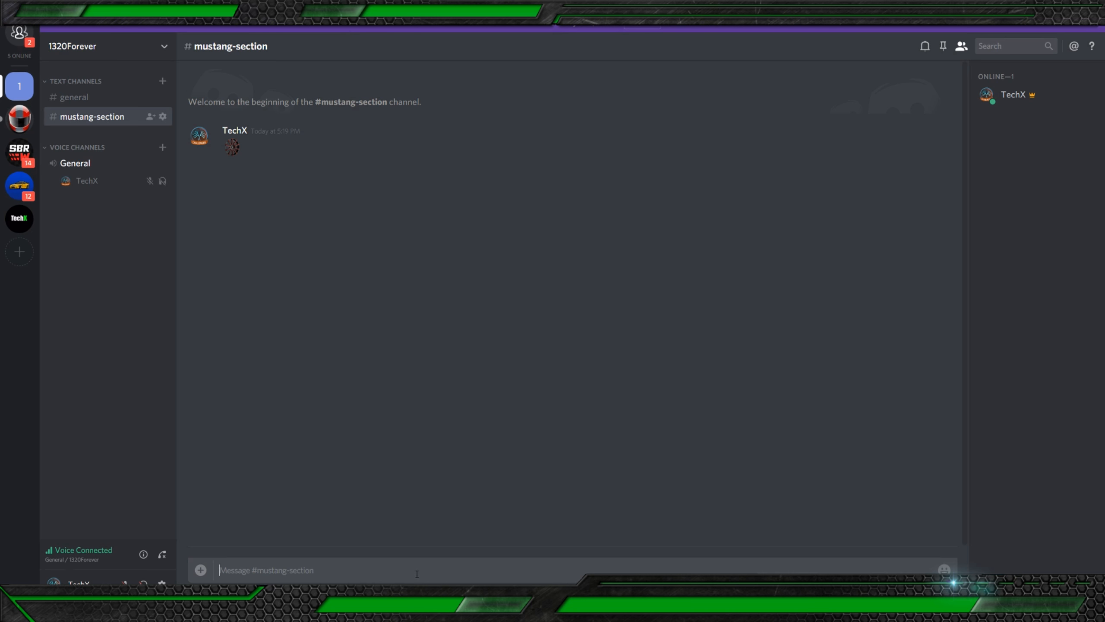
mouse_move(398, 344)
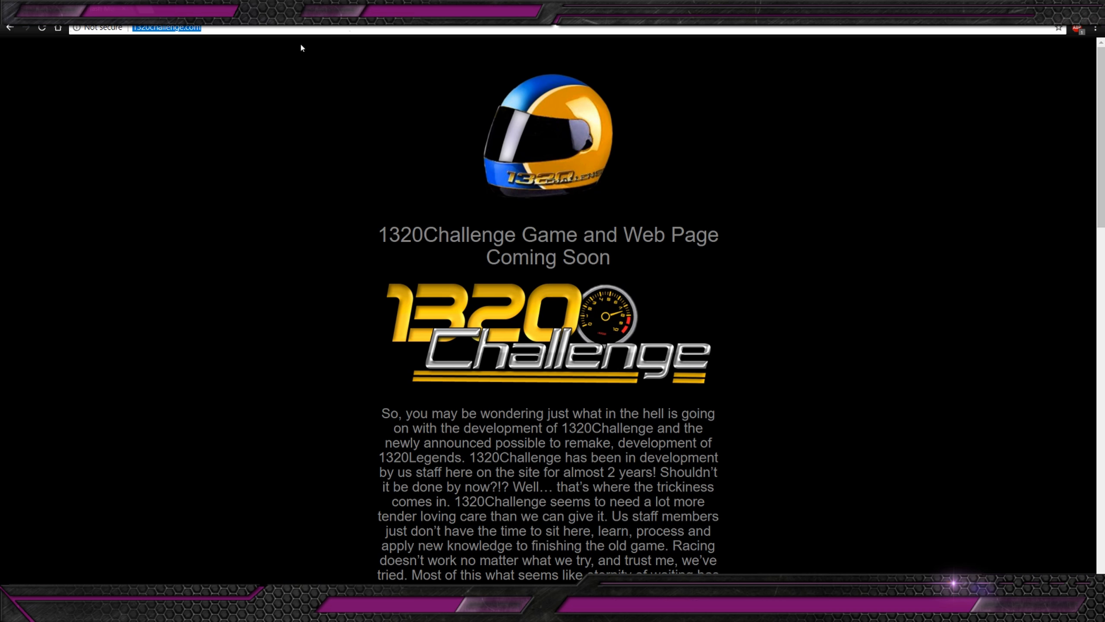
mouse_move(309, 355)
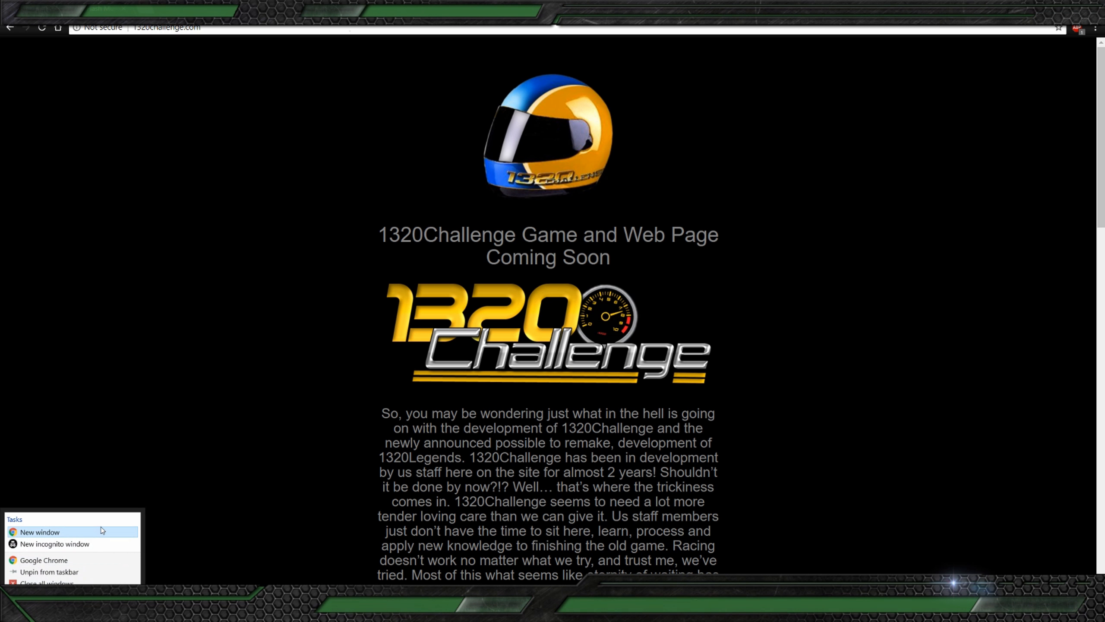
click(39, 532)
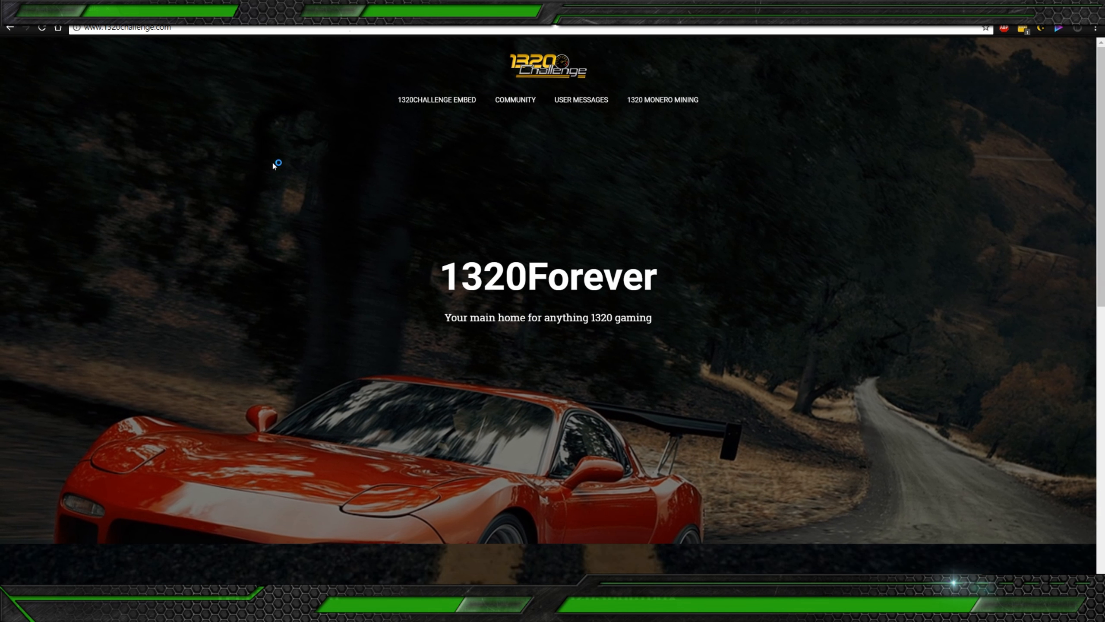
scroll(down, 3)
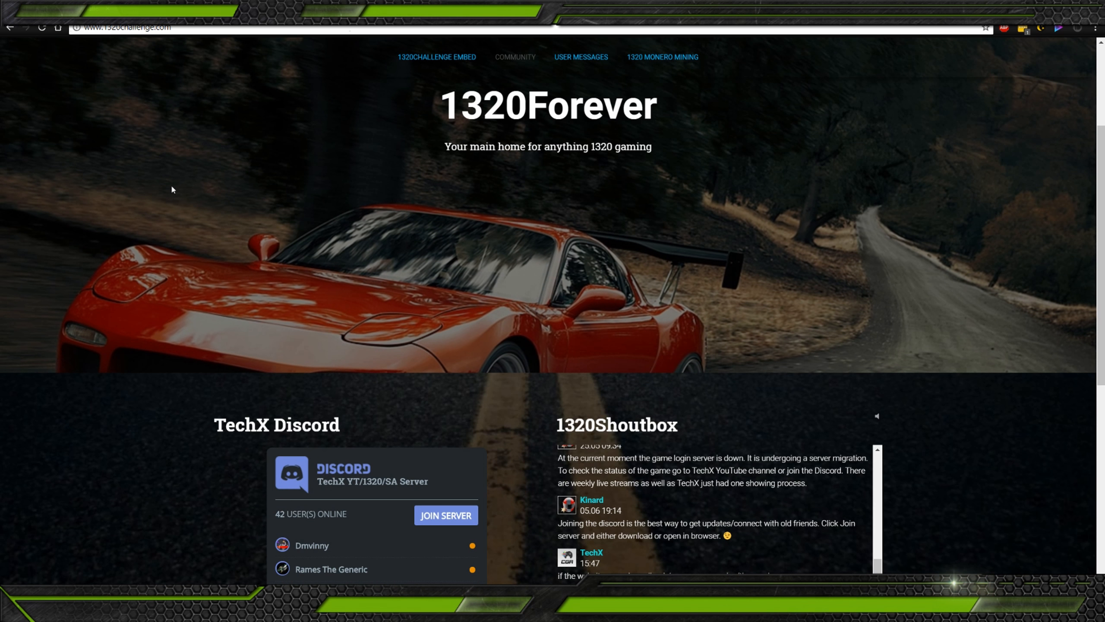
scroll(down, 3)
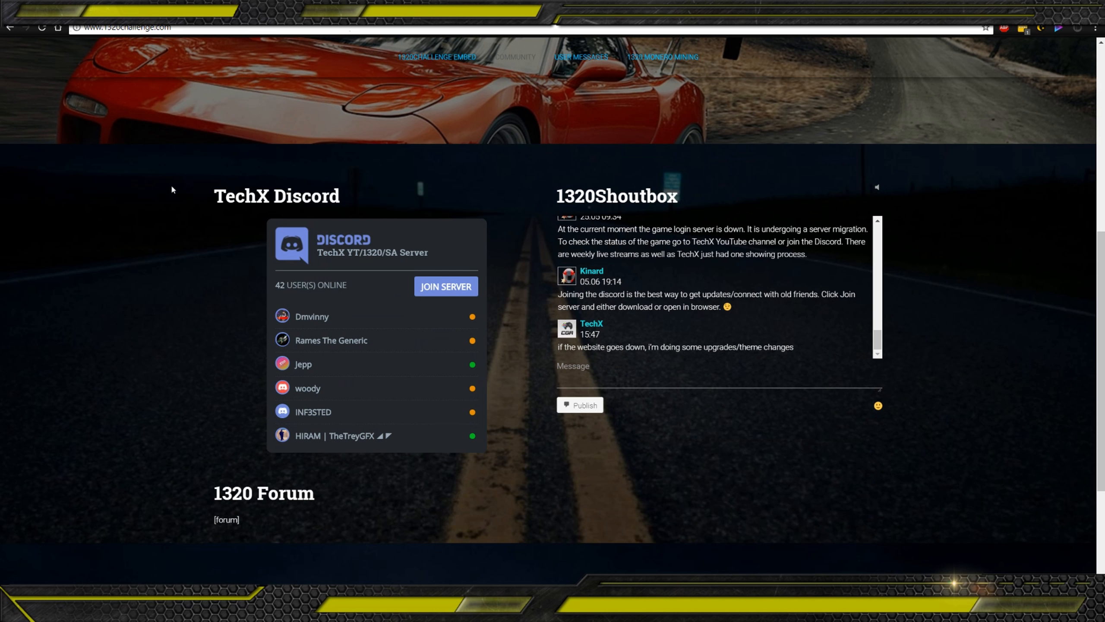
scroll(down, 3)
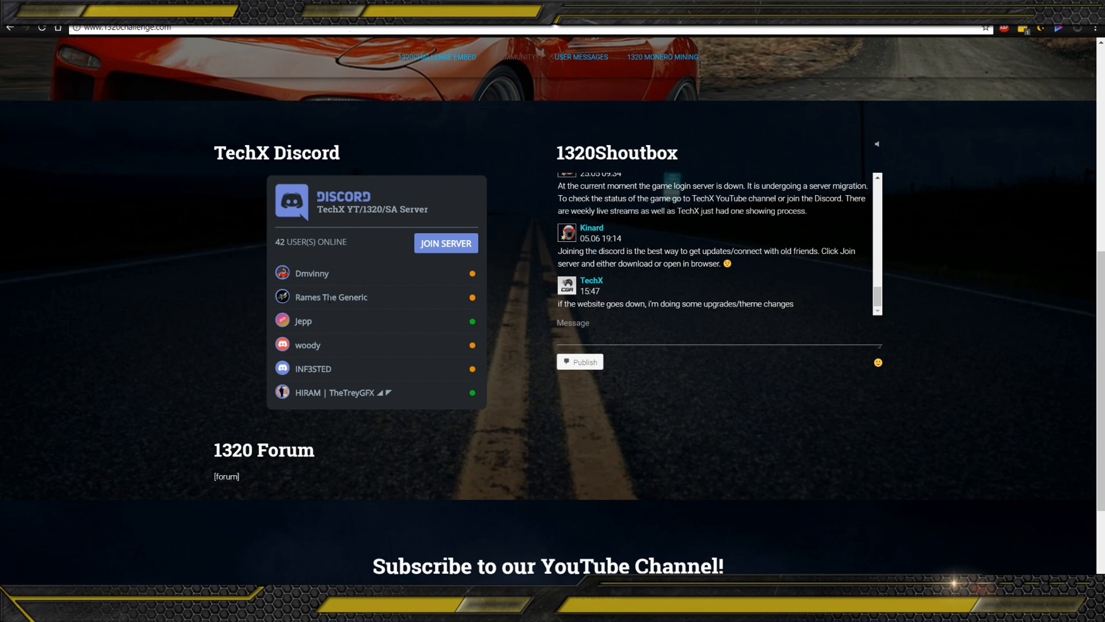
mouse_move(446, 243)
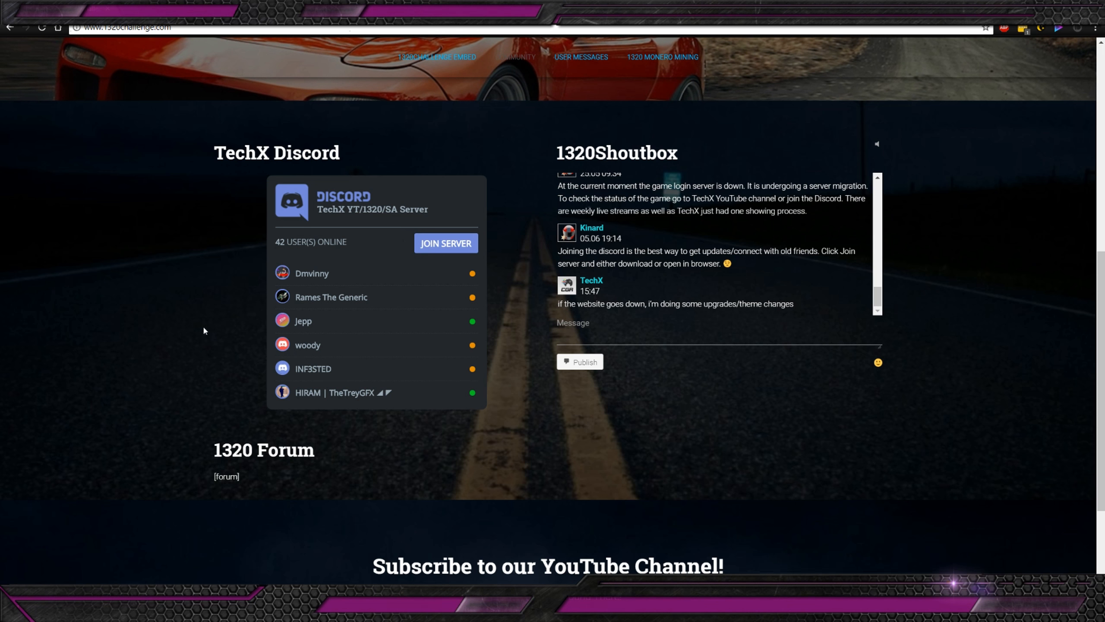
scroll(up, 3)
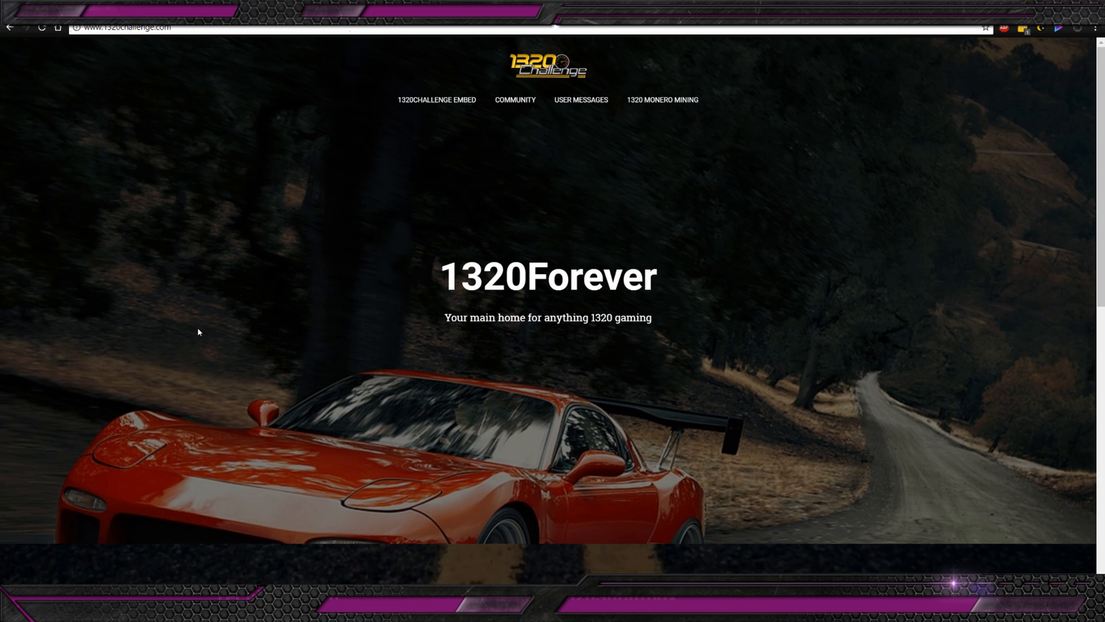
scroll(down, 3)
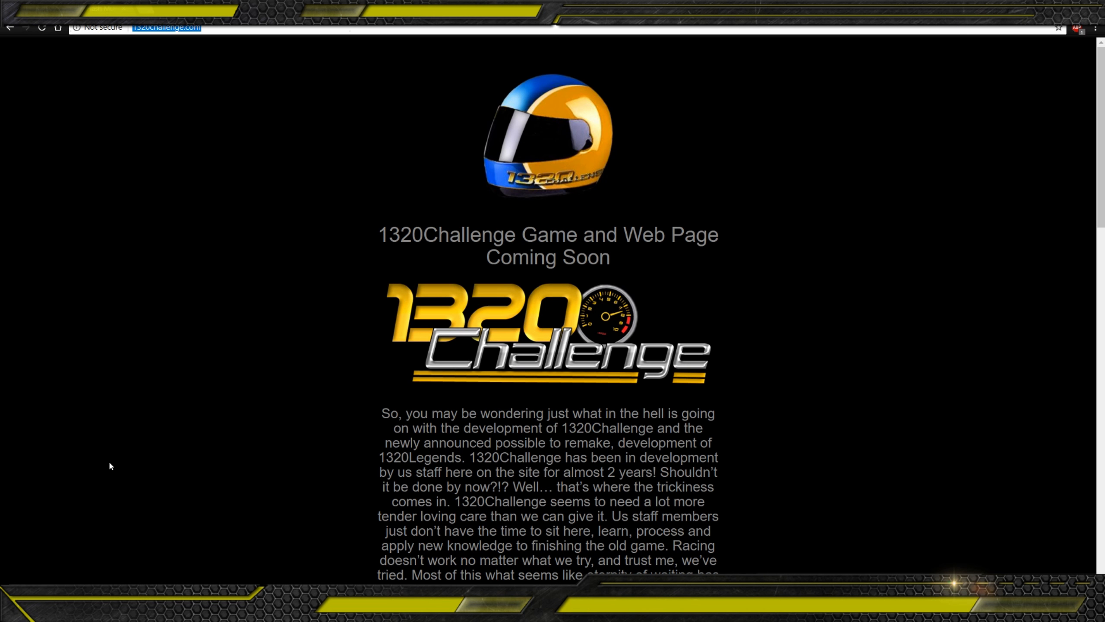
mouse_move(78, 550)
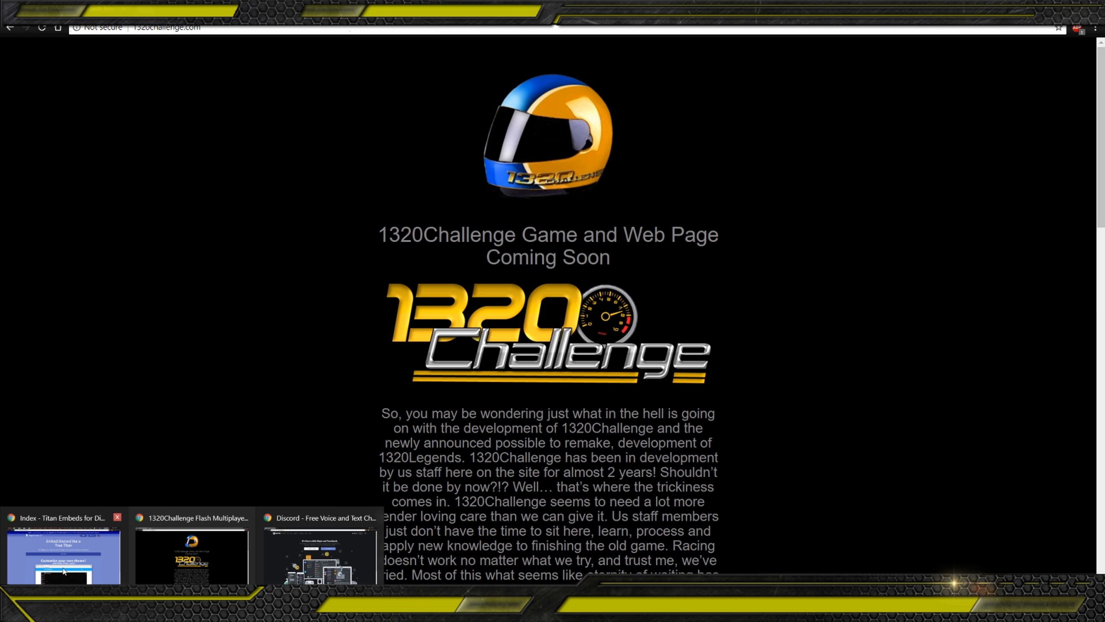
Step: Go from Titan Embeds' START HERE! to the User Dashboard listing 1320Forever
click(63, 550)
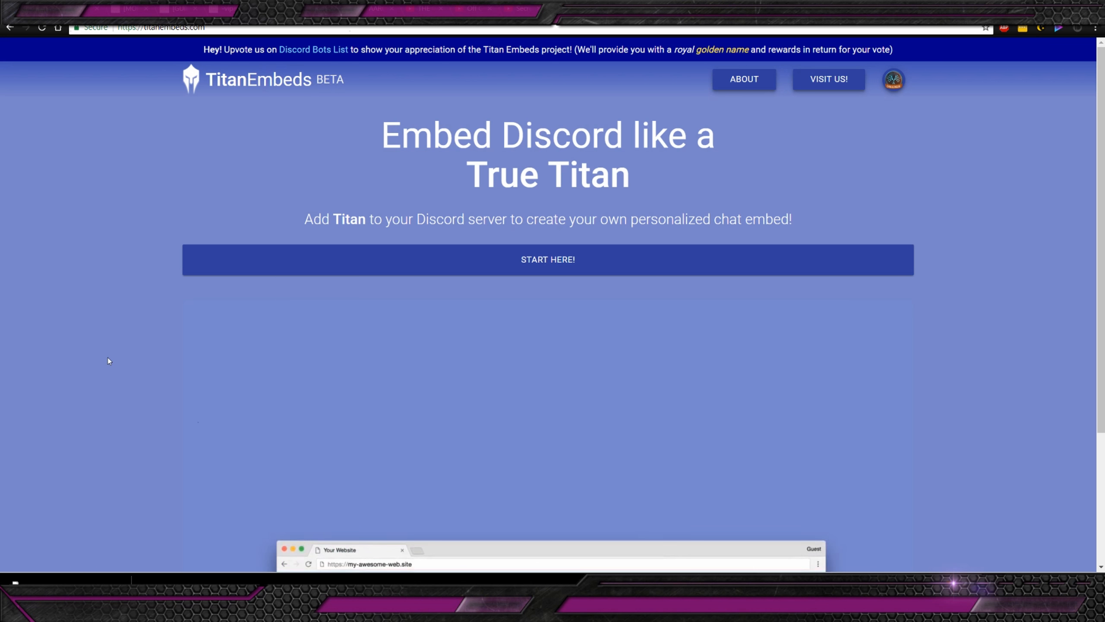
scroll(down, 3)
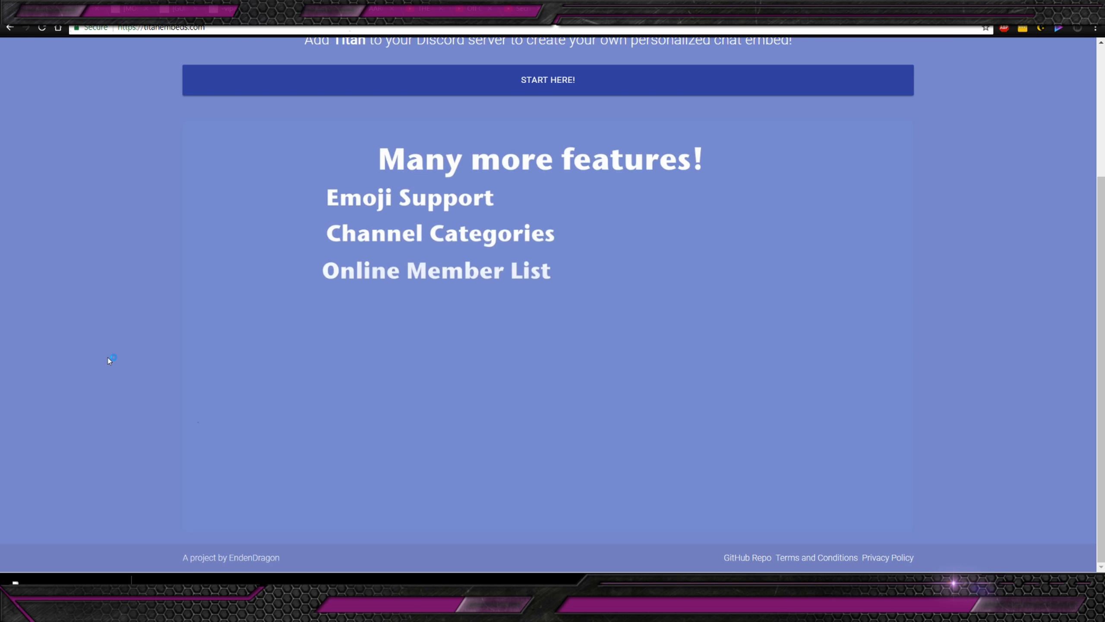
scroll(up, 3)
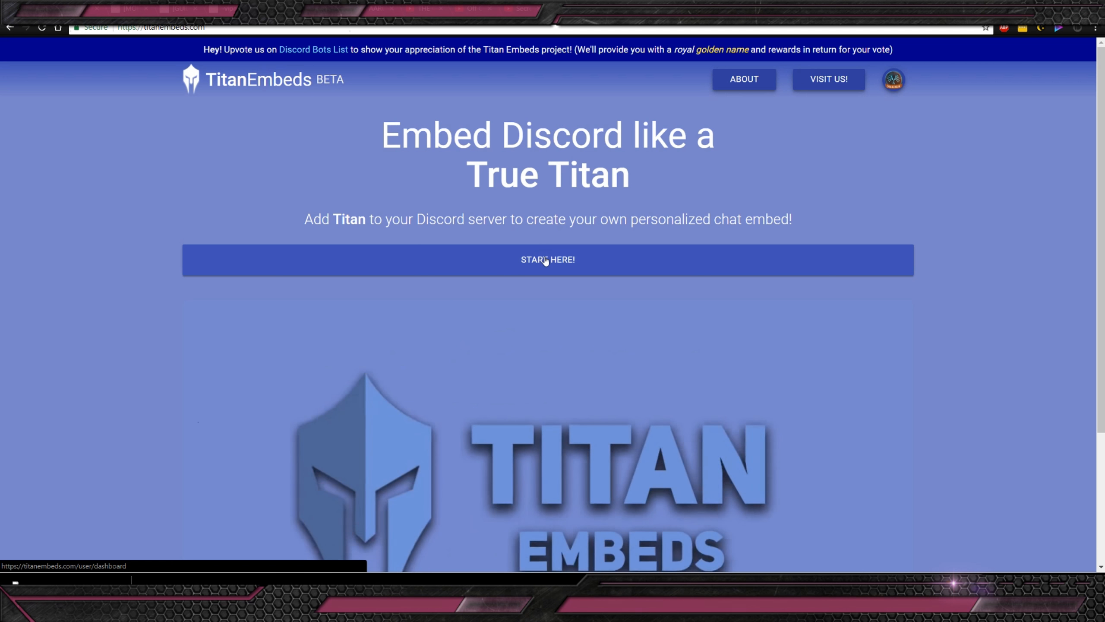
click(548, 259)
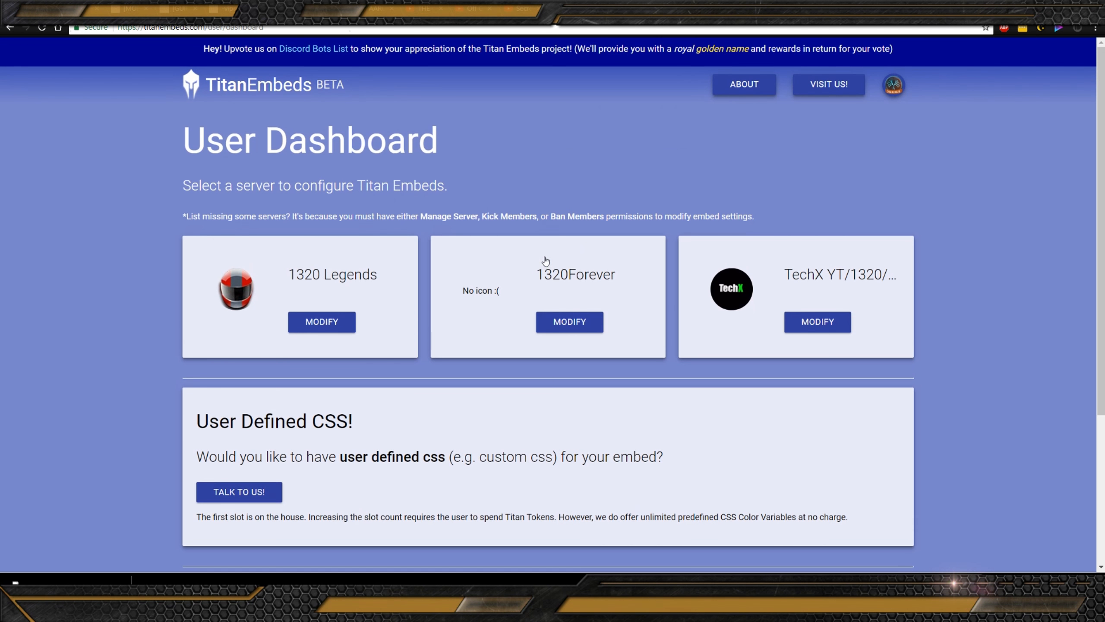
scroll(down, 3)
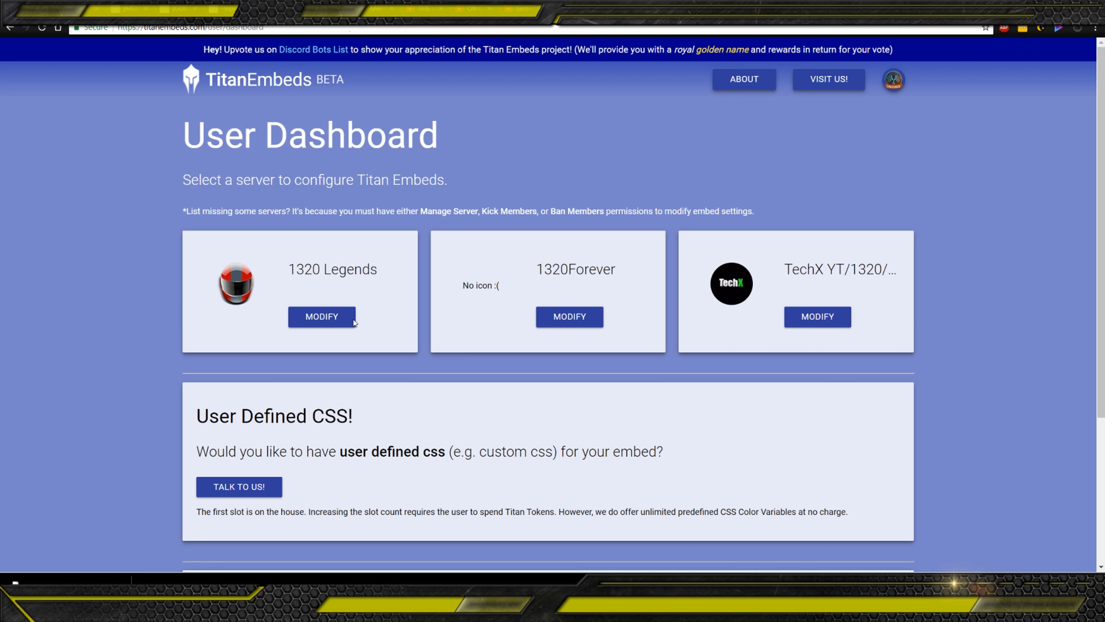
mouse_move(666, 461)
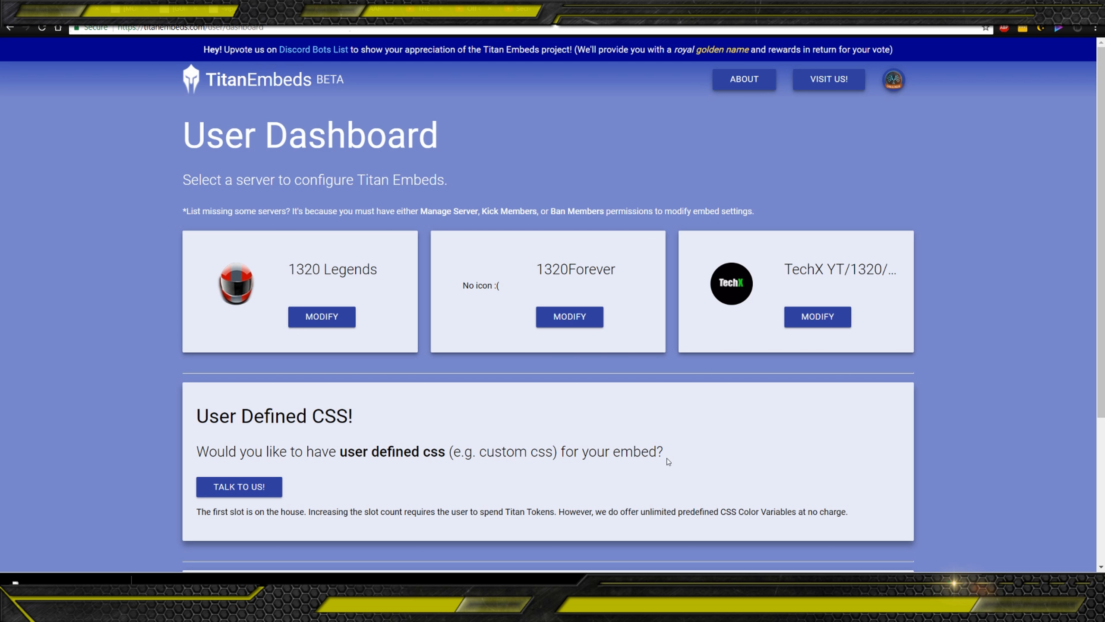
scroll(down, 3)
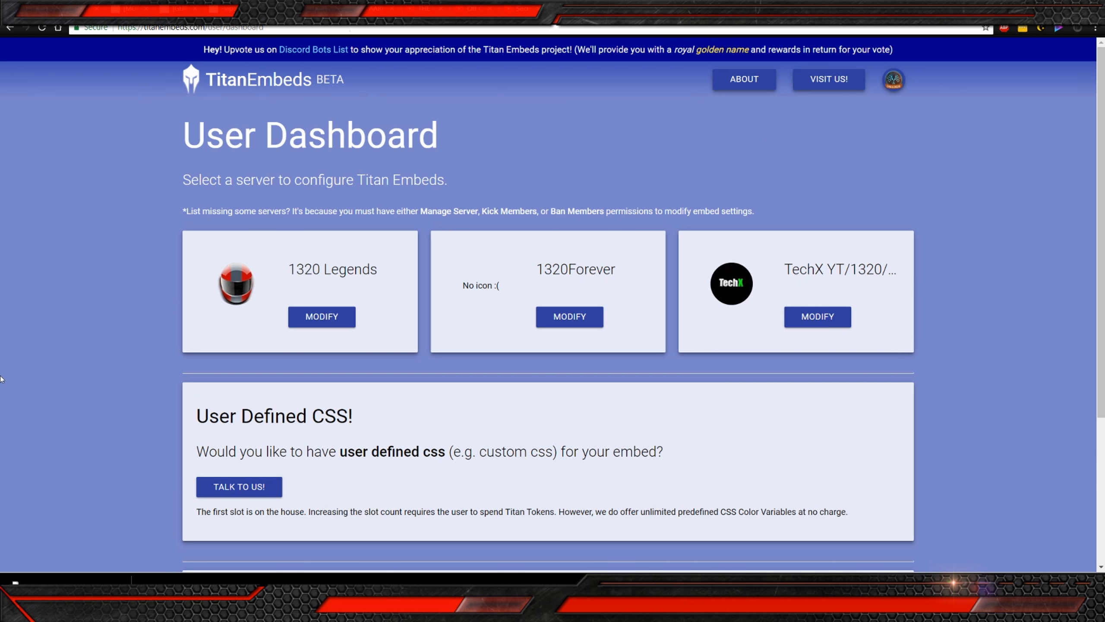
mouse_move(11, 366)
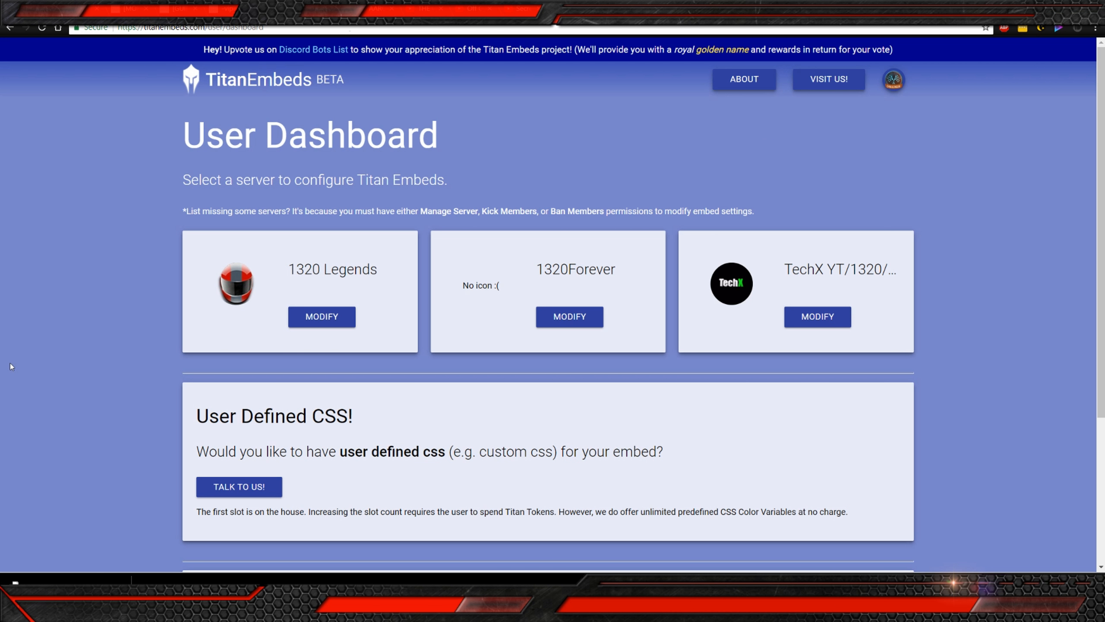
scroll(down, 3)
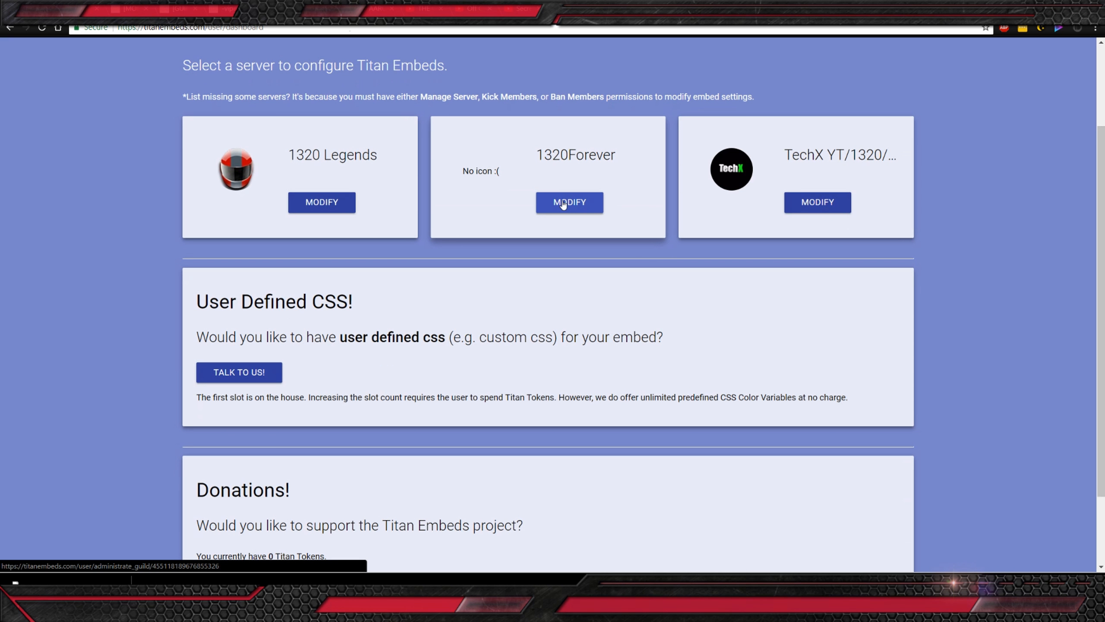
mouse_move(346, 184)
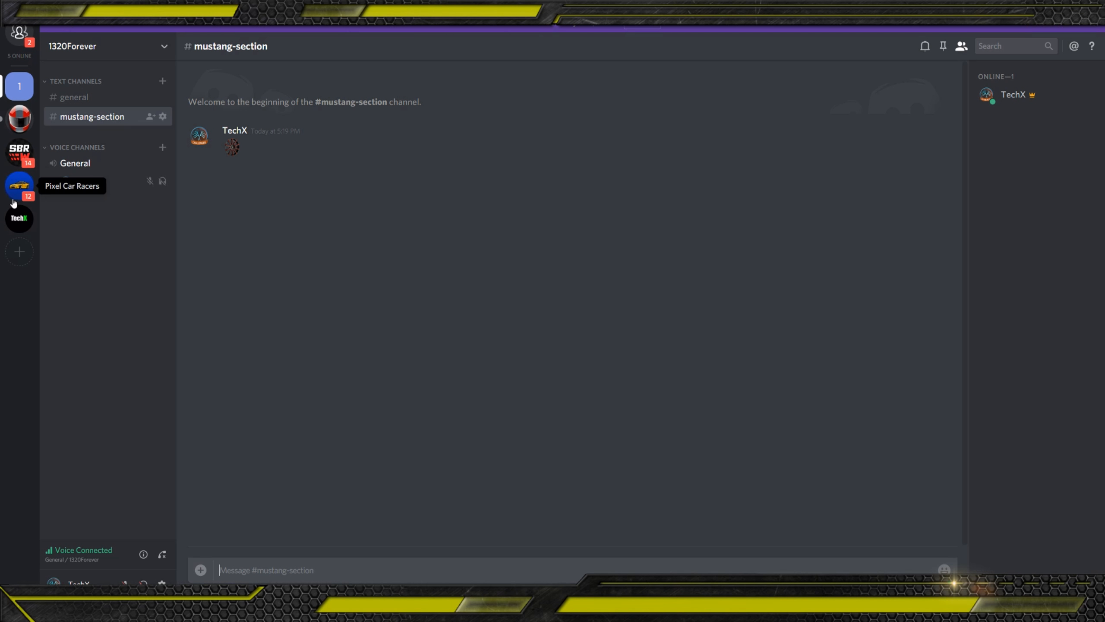
Step: Glance at another server's chat, then return to the 1320Forever server
click(19, 218)
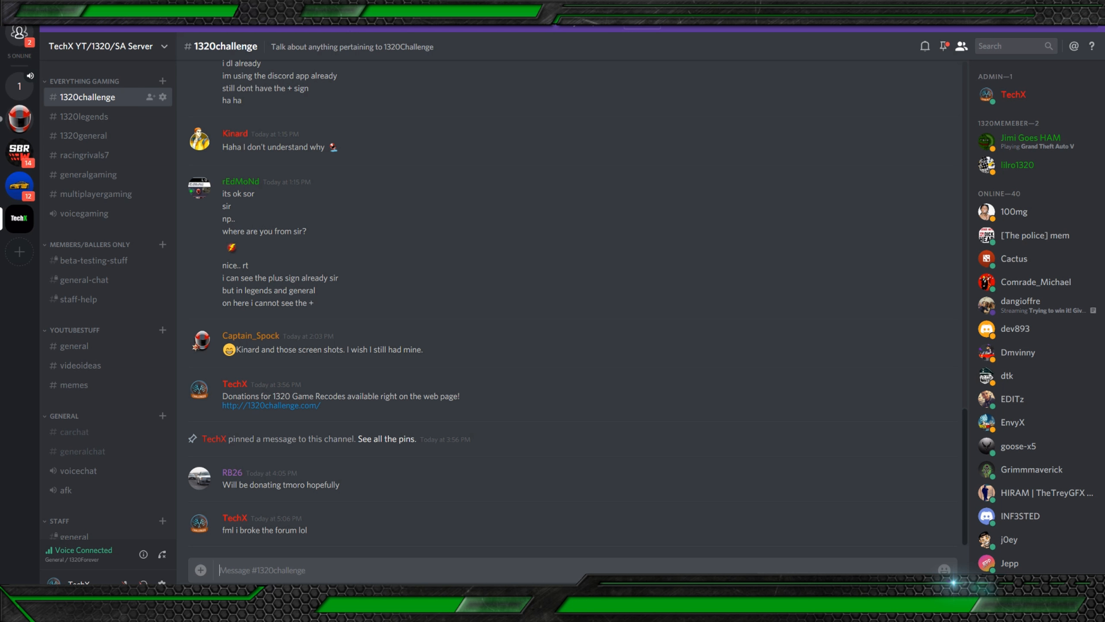
mouse_move(19, 87)
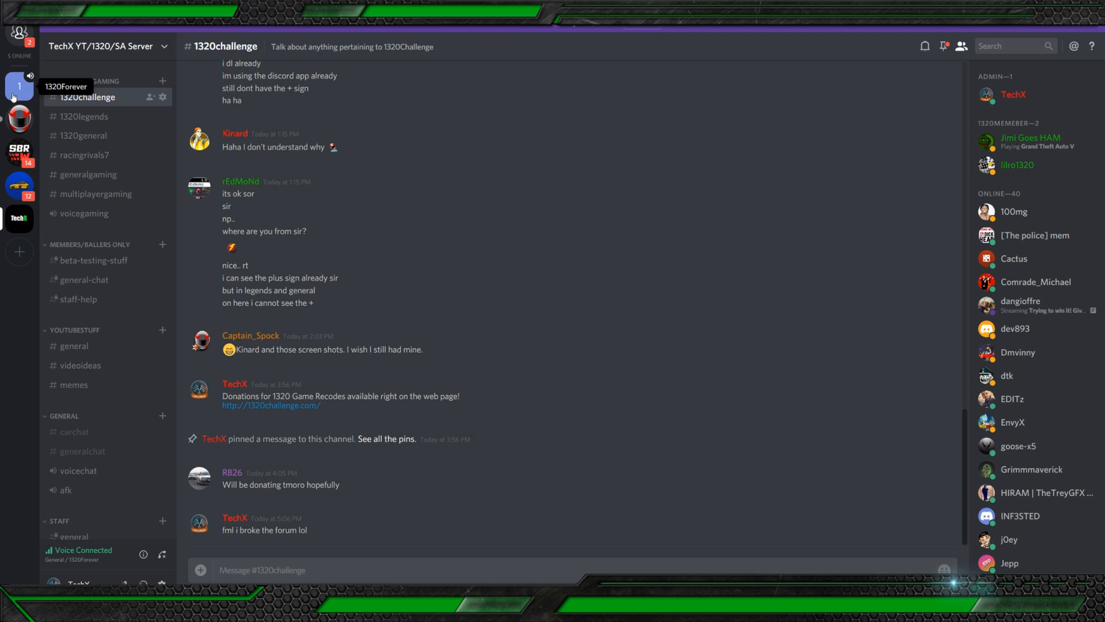
click(19, 87)
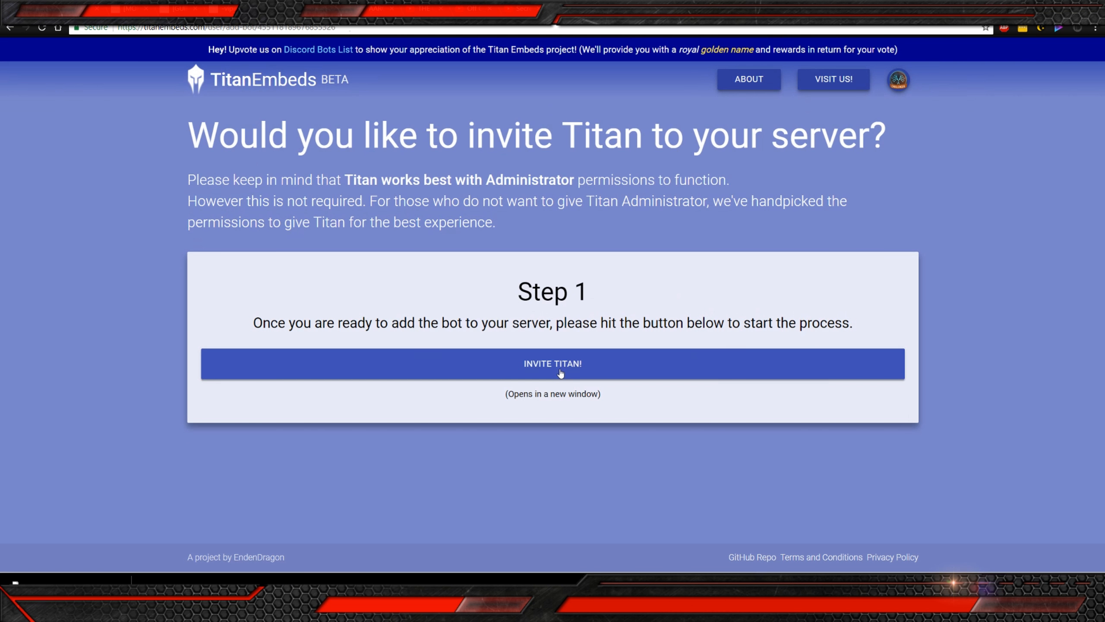
Step: Invite and authorize the Titan bot on 1320Forever, reaching its embed administration page
click(552, 364)
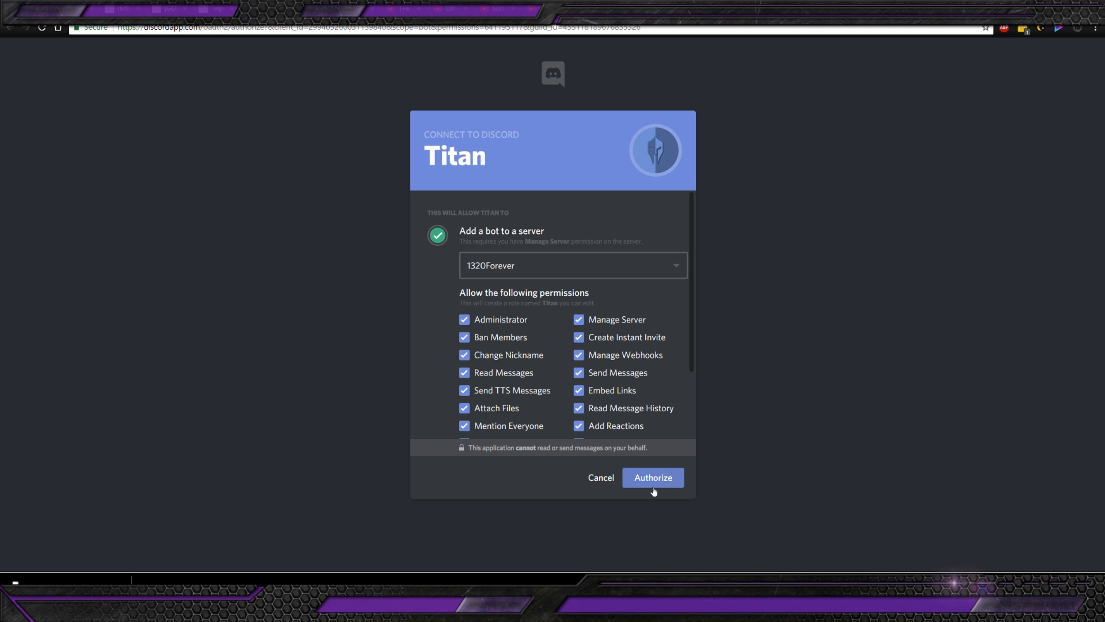
click(651, 478)
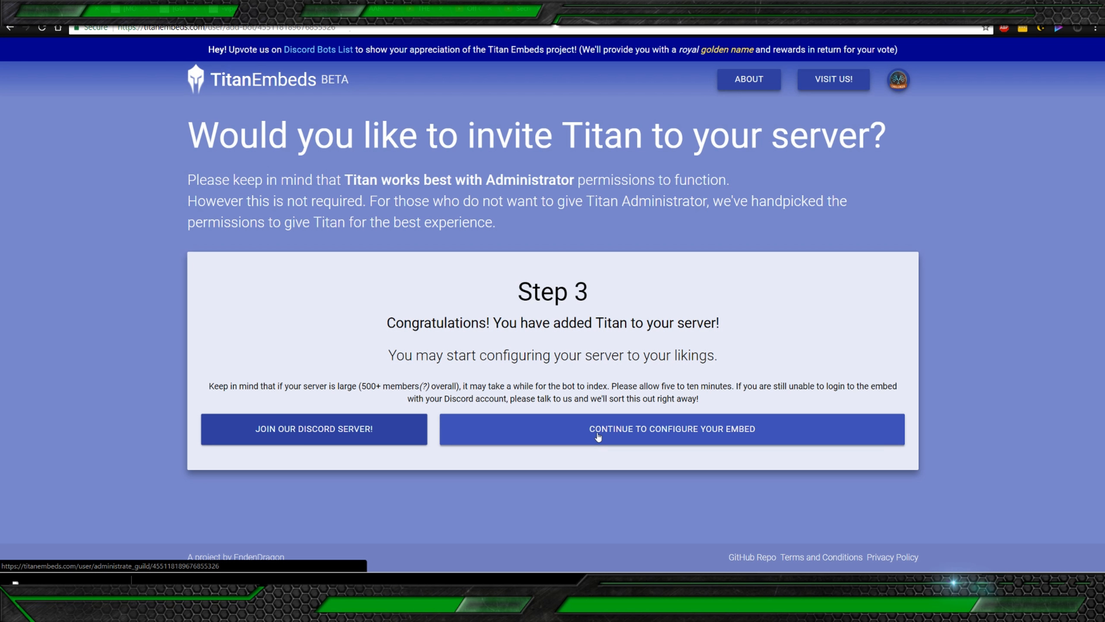
click(670, 428)
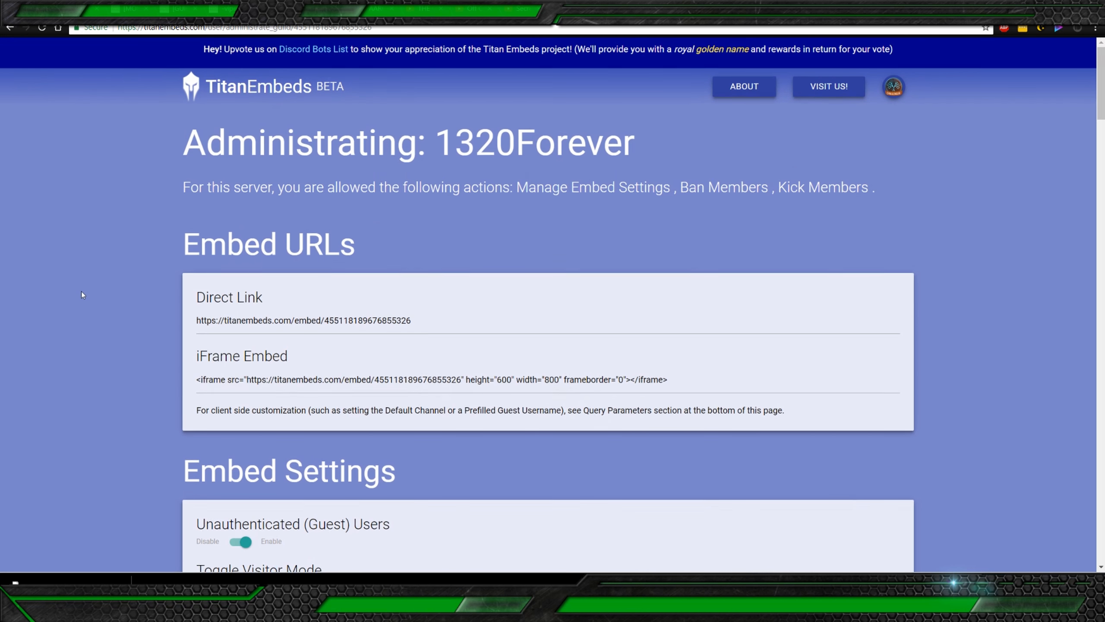
scroll(down, 3)
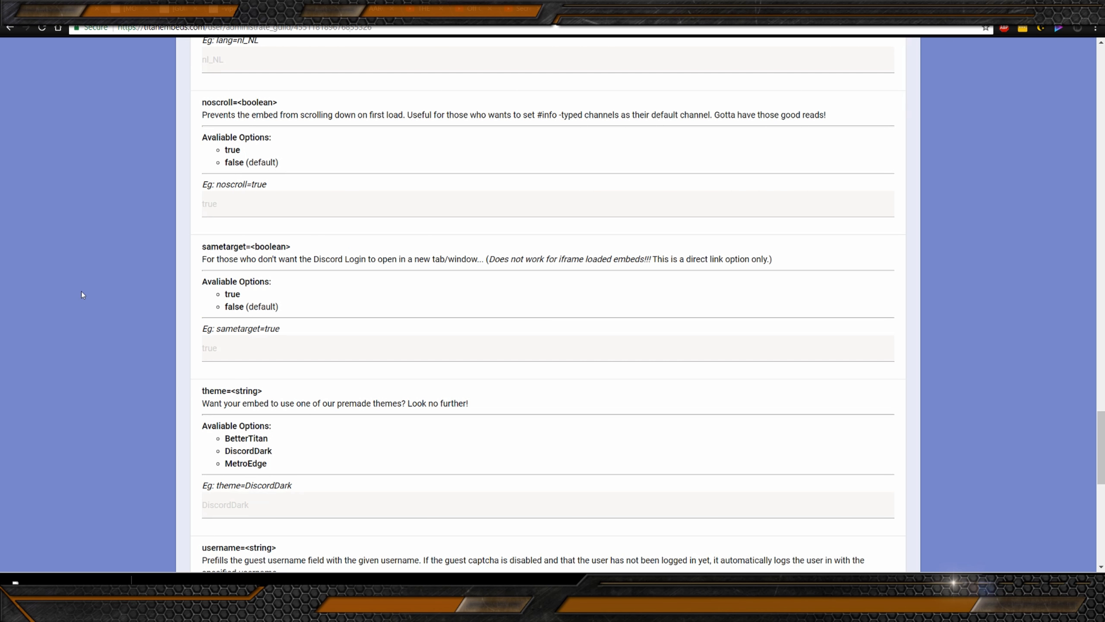
scroll(down, 3)
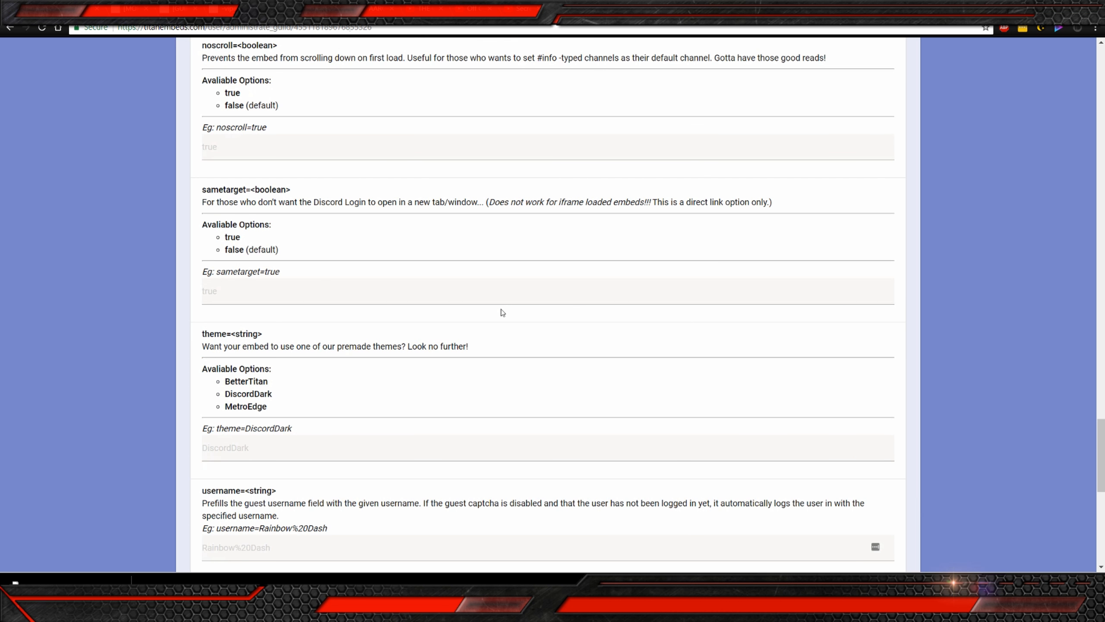
scroll(down, 3)
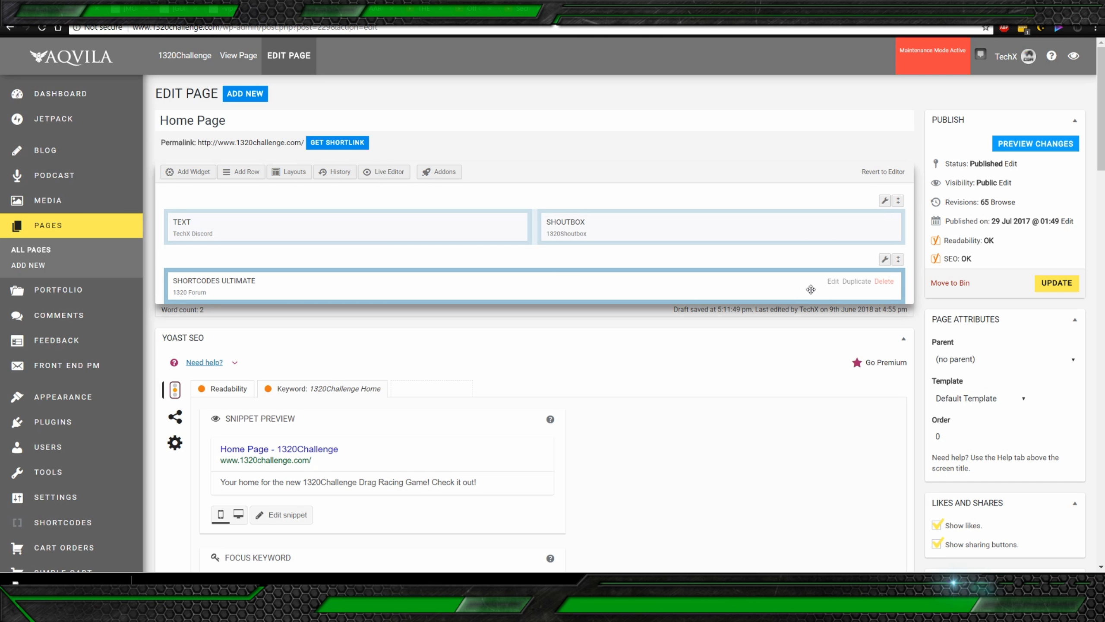
Step: Check the 1320 Forum widget's iframe code and preview the homepage
click(835, 282)
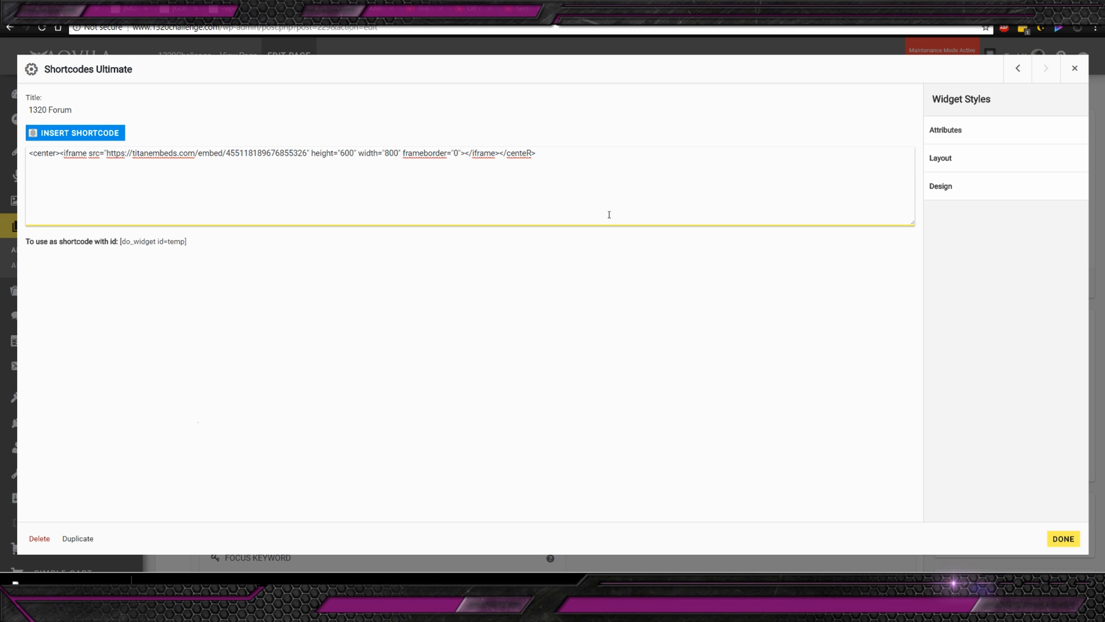
click(1063, 539)
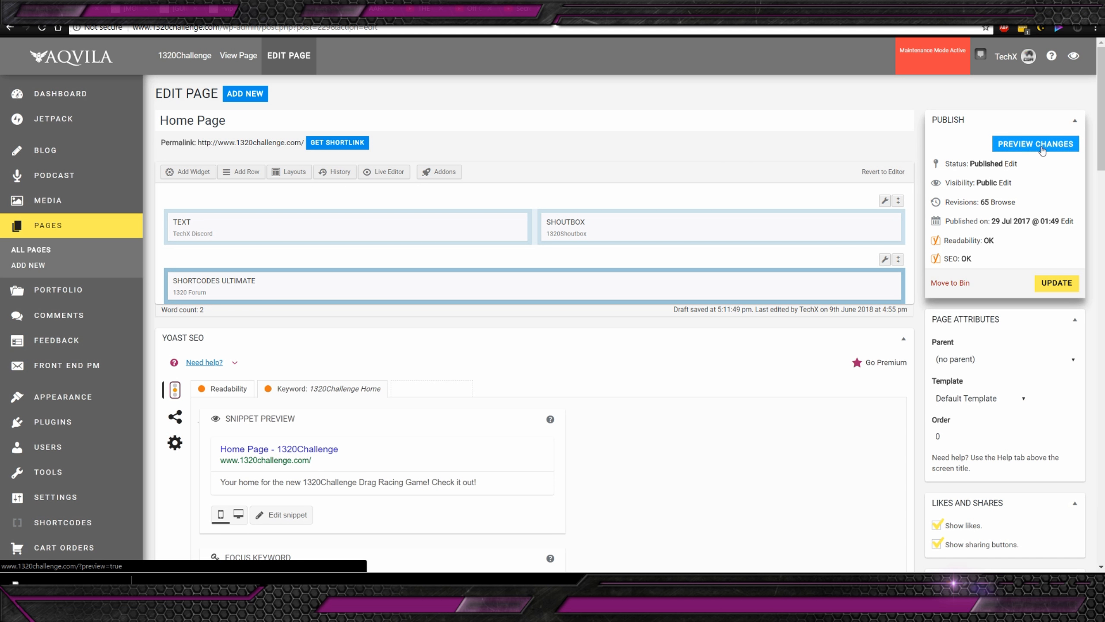
click(1034, 143)
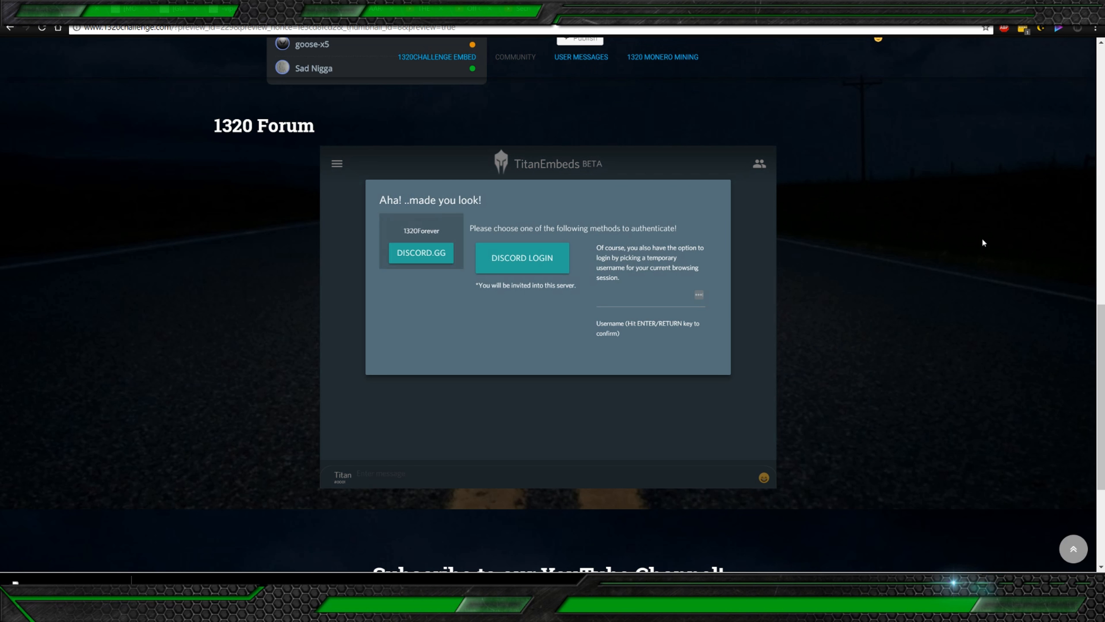
Step: Sign into the embedded 1320Forever chat via Discord and show its channel list
click(521, 258)
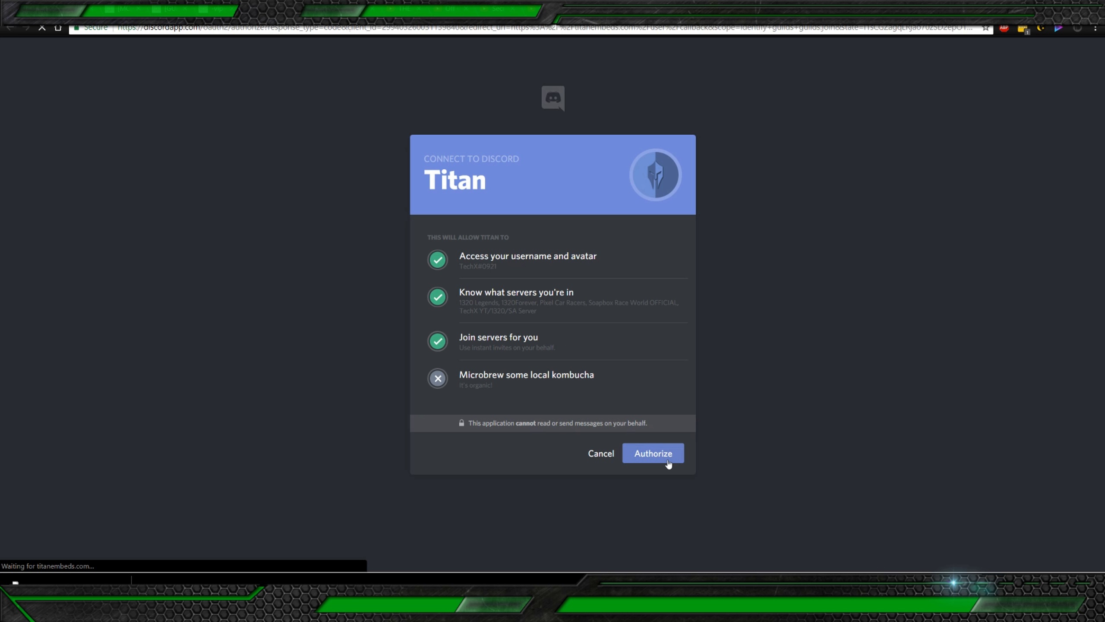
click(652, 452)
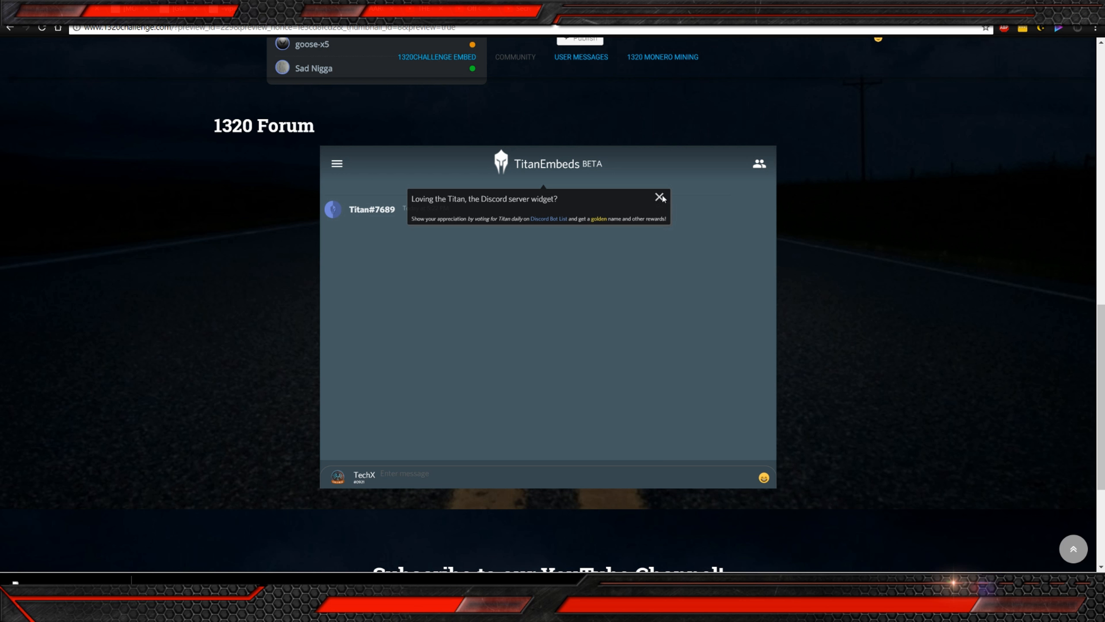
click(658, 197)
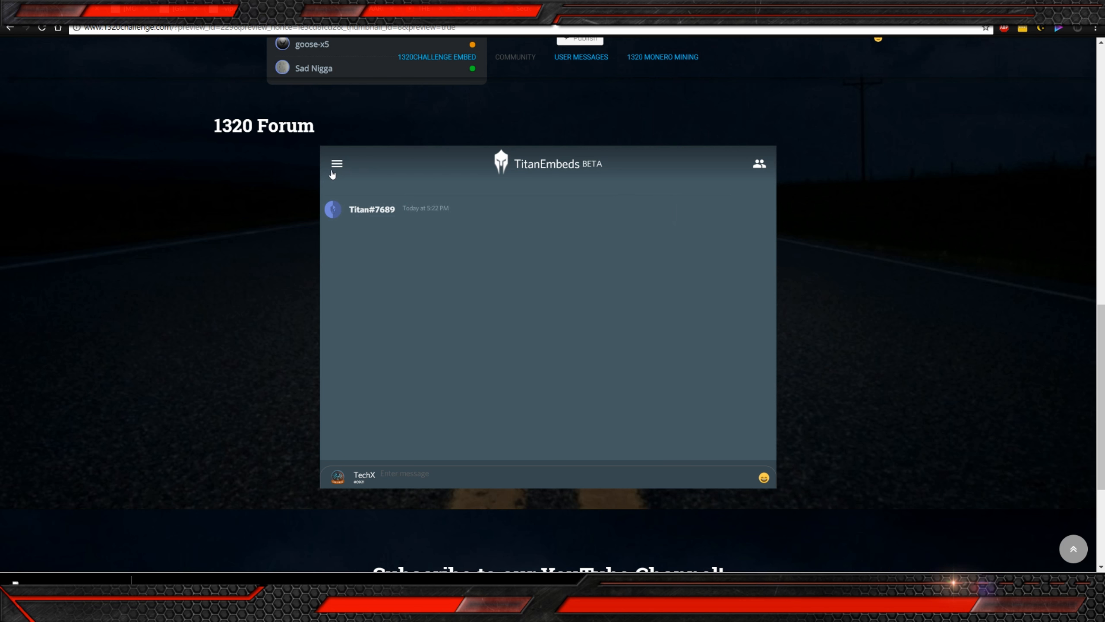
click(335, 163)
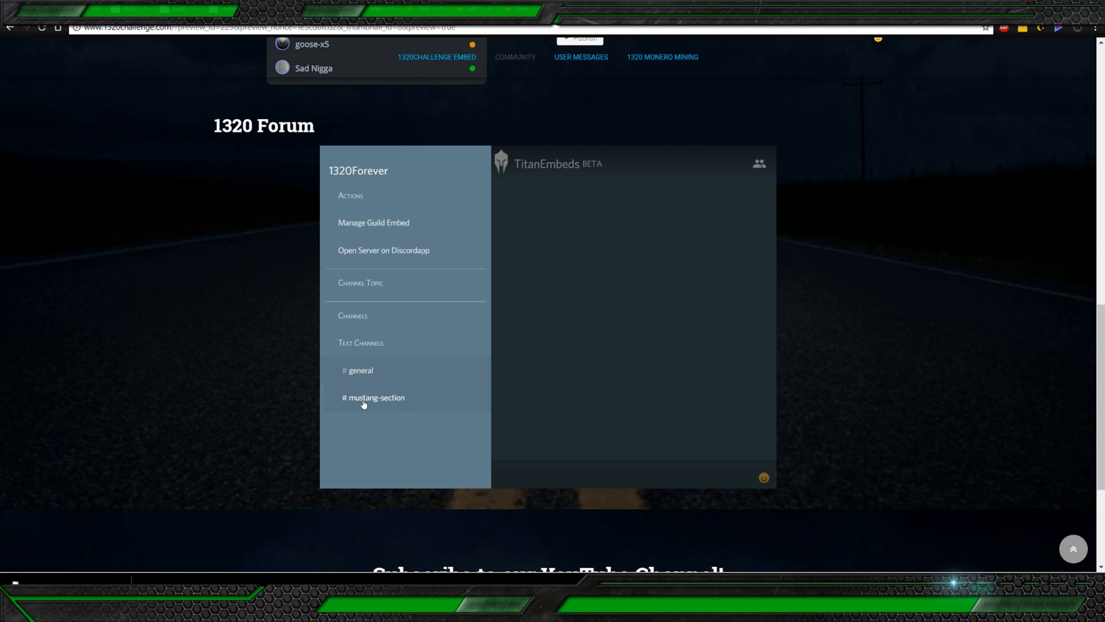
mouse_move(376, 262)
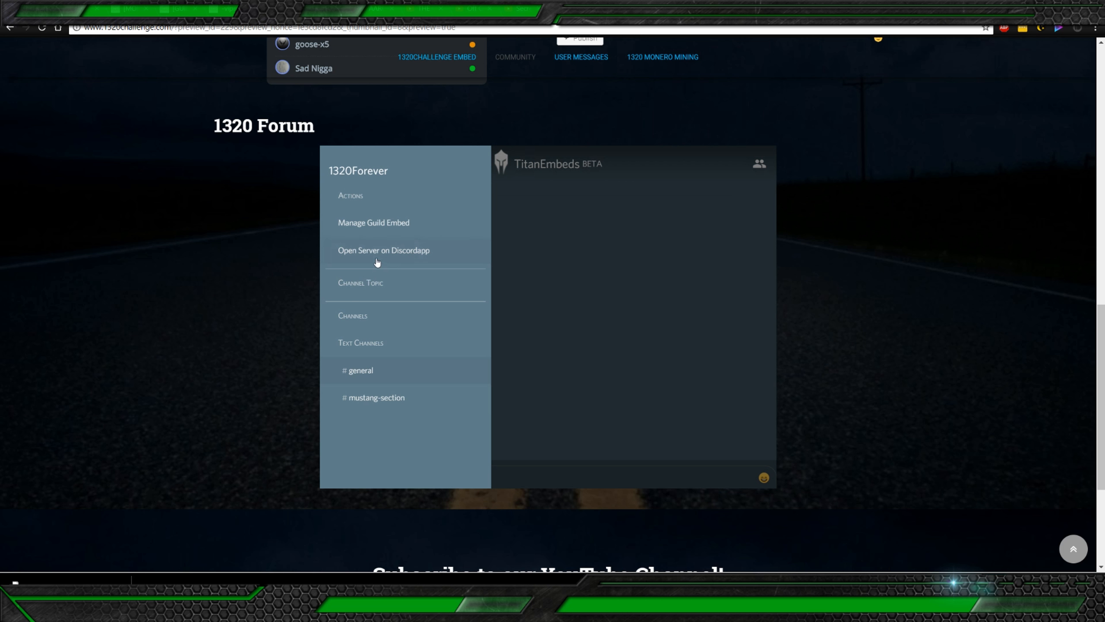
mouse_move(372, 255)
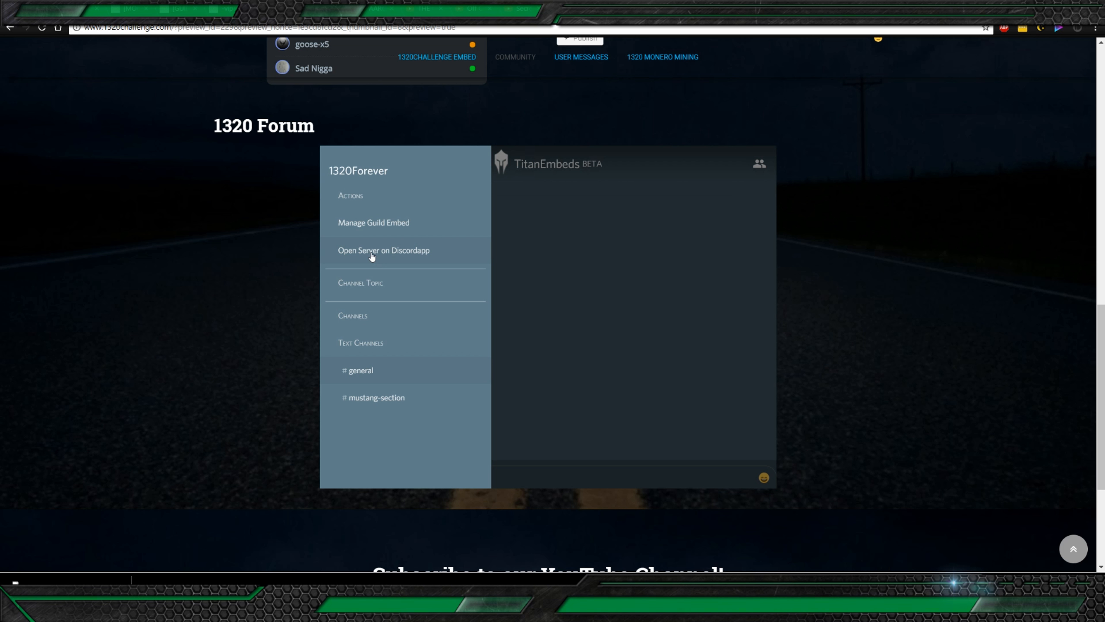
click(373, 222)
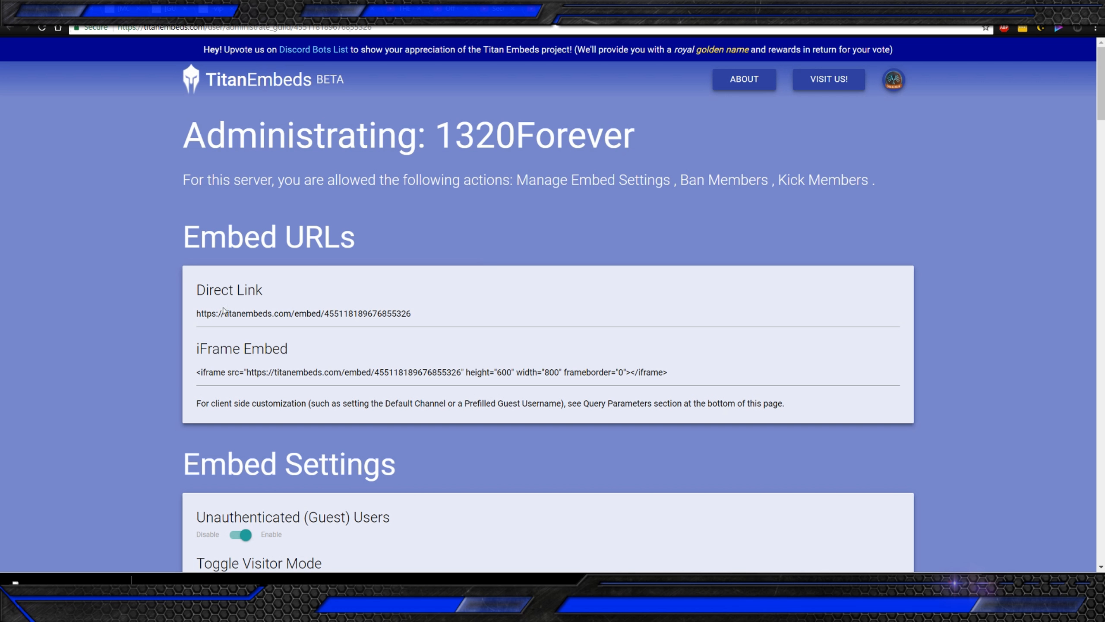
Step: Scroll through the Embed Settings and Query Parameters reference, then view the chat under 1320 Forum
scroll(down, 3)
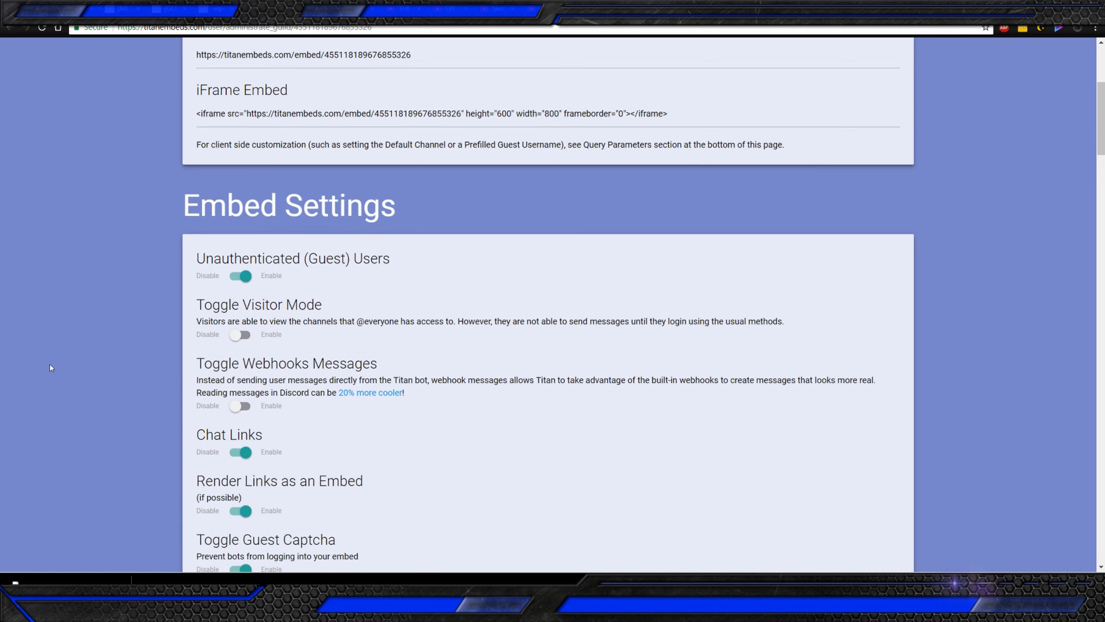
scroll(down, 3)
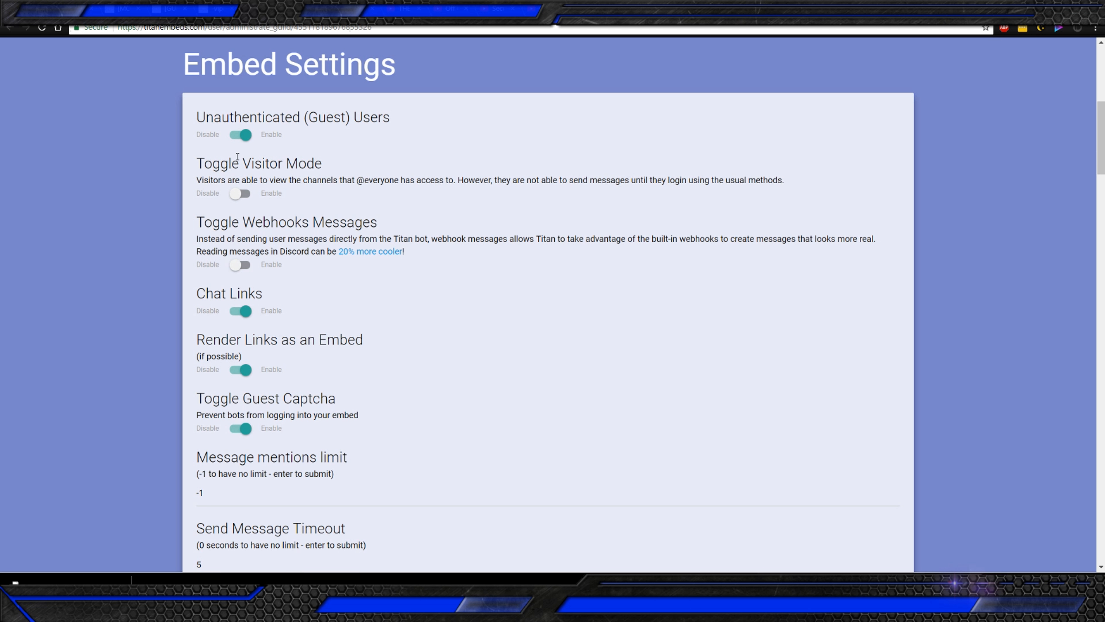
mouse_move(242, 206)
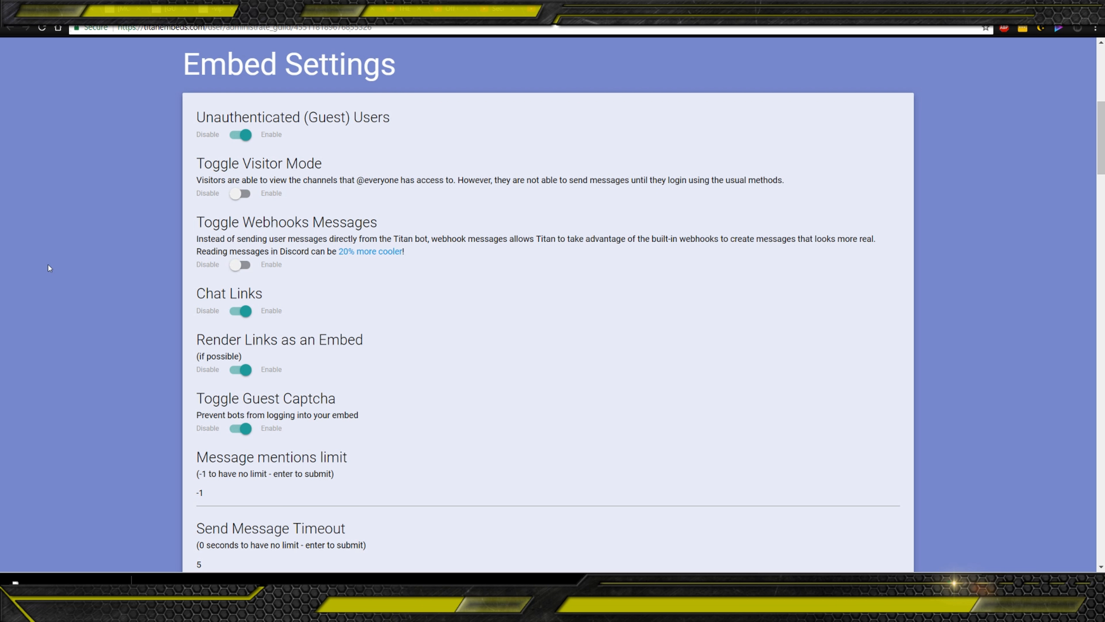
scroll(down, 3)
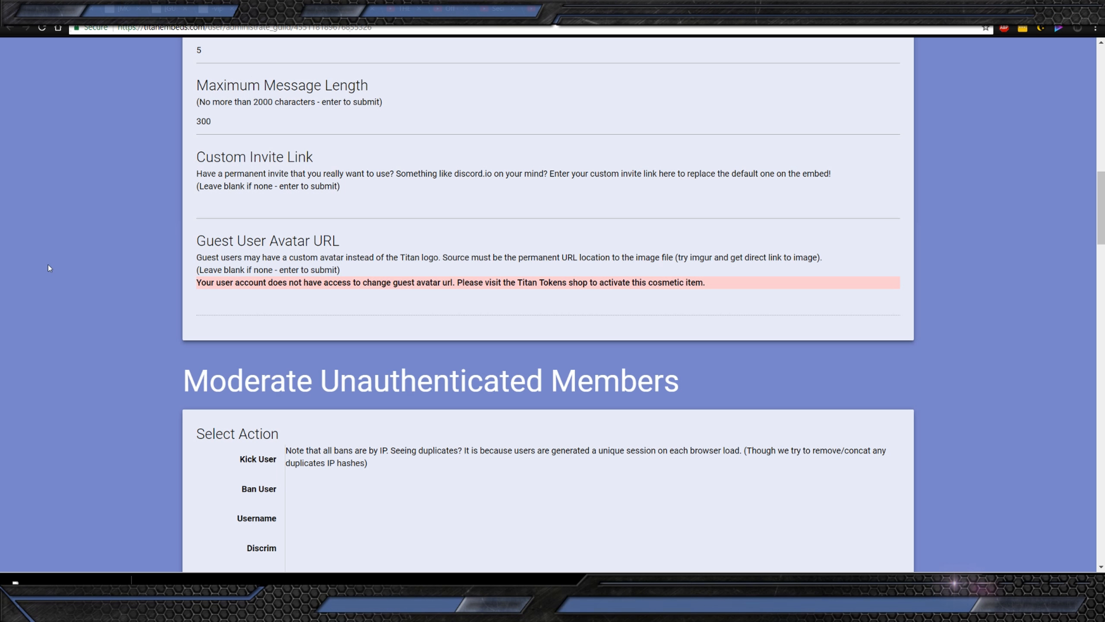
scroll(down, 3)
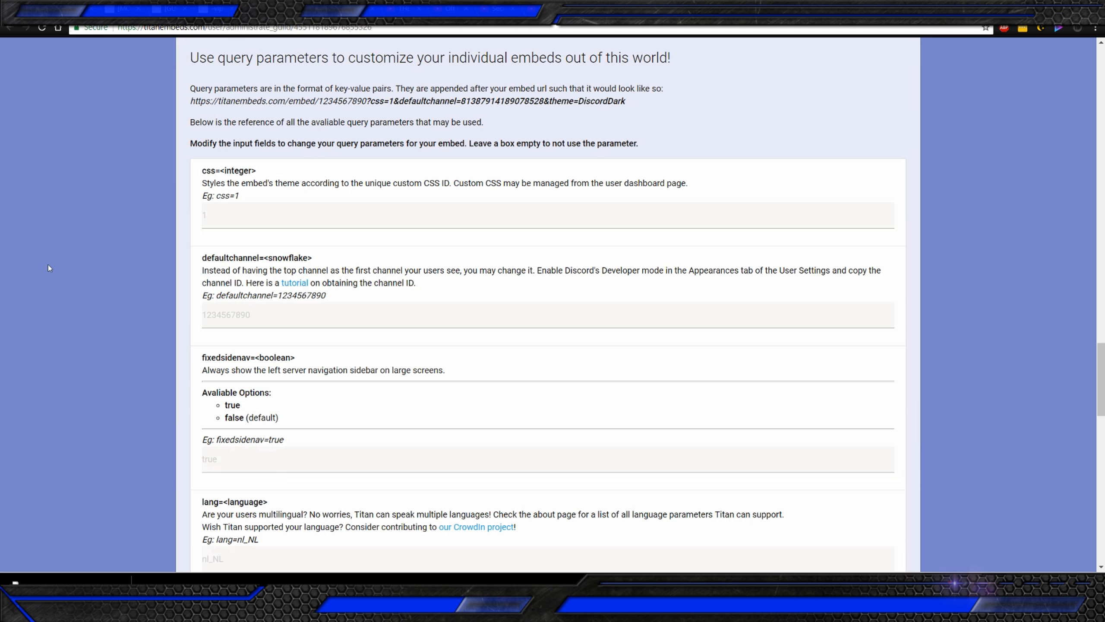
scroll(down, 3)
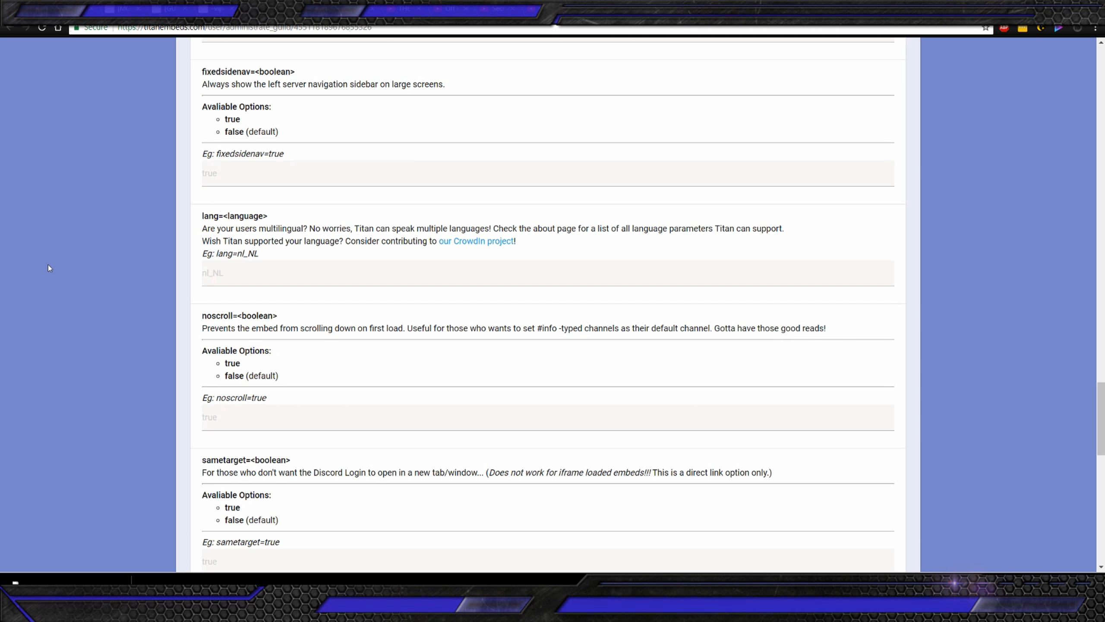
scroll(up, 3)
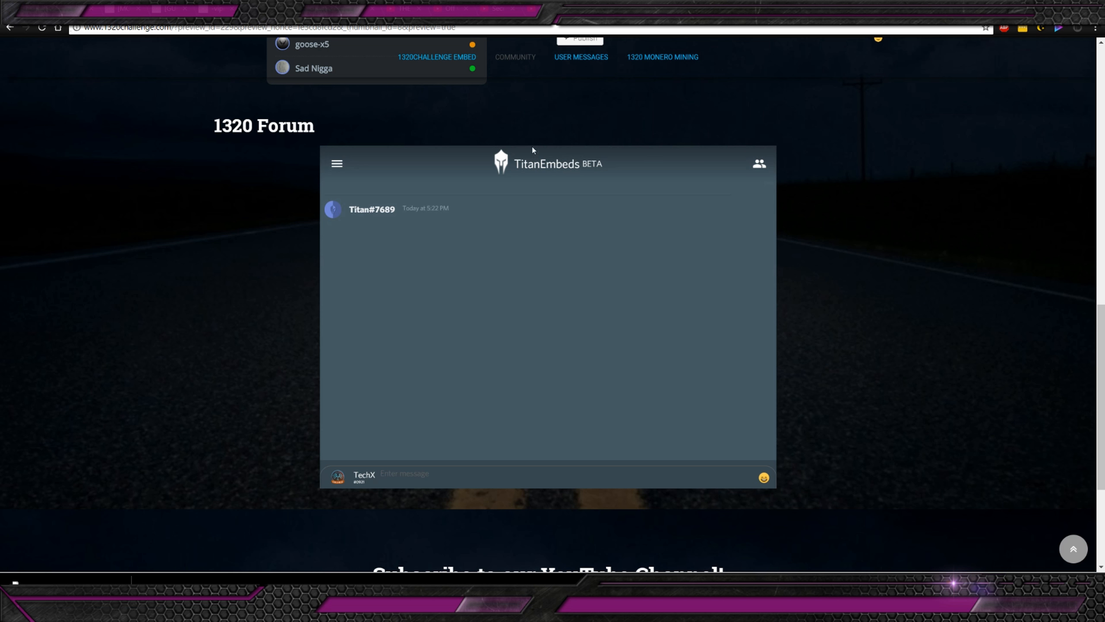
Step: Bring up Discord and view the general channel of the 1320Forever server
click(405, 477)
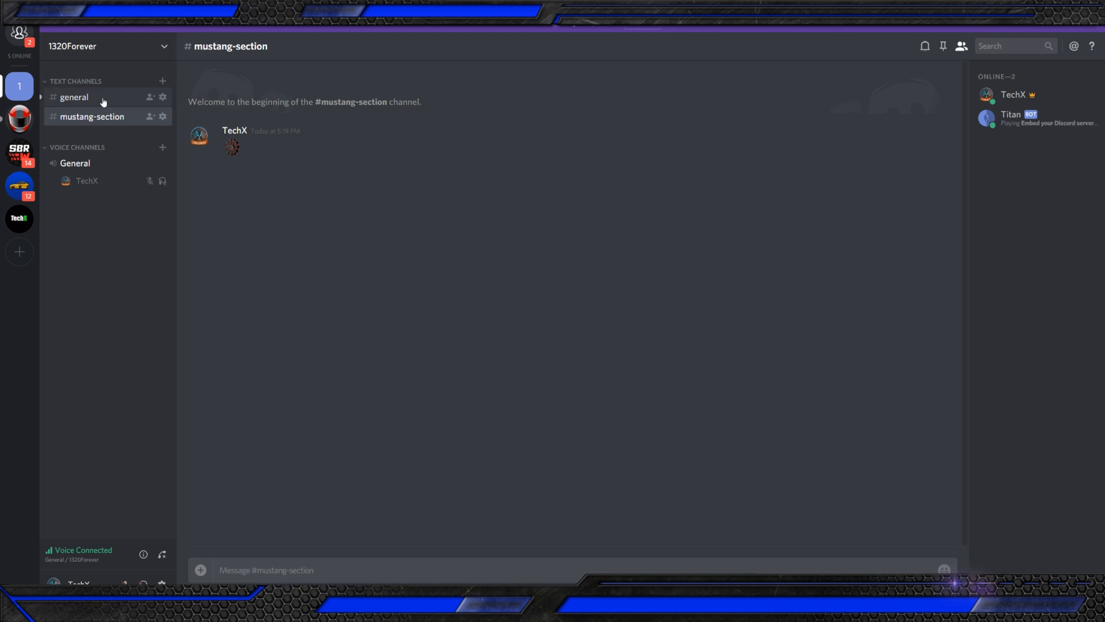
click(74, 97)
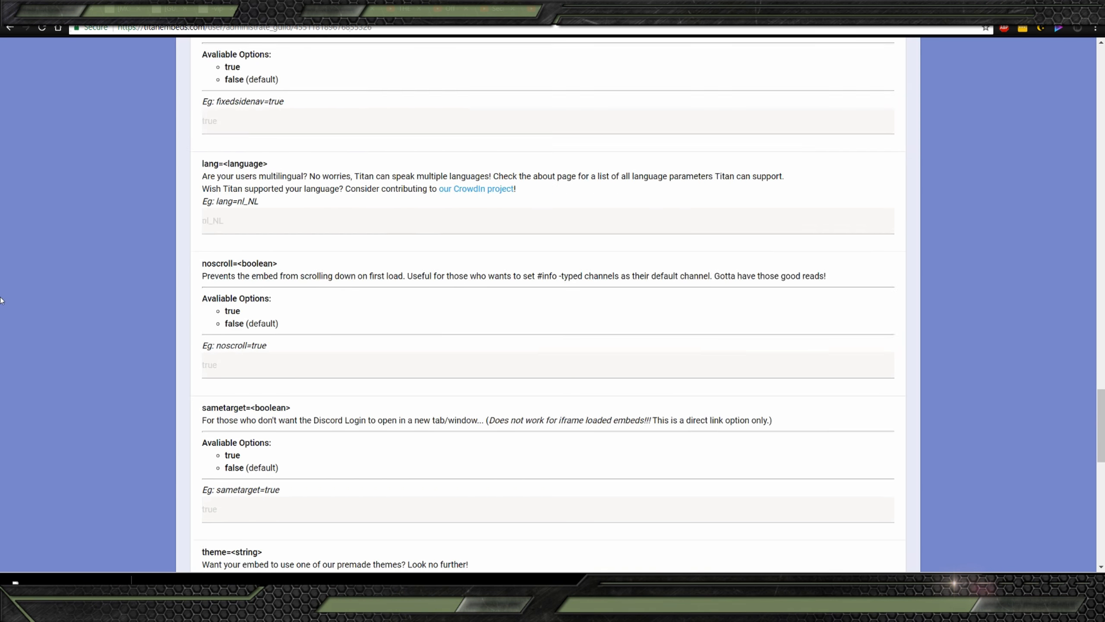
Step: Enable Toggle Webhooks Messages, check Discord #general, then switch to the TechX YT/1320/SA server
scroll(up, 3)
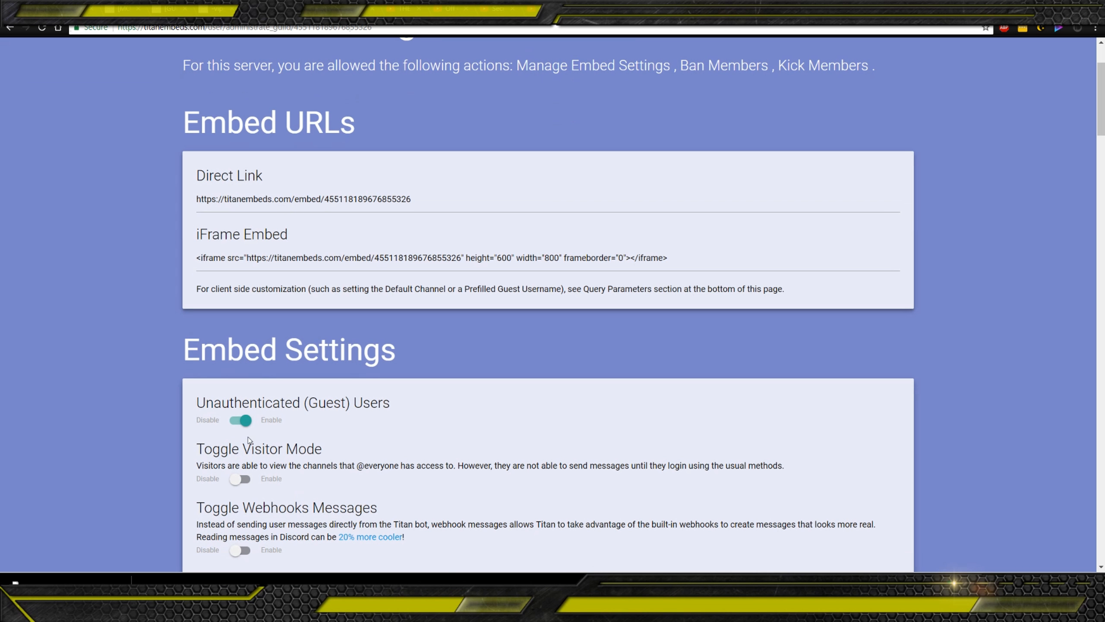
scroll(down, 3)
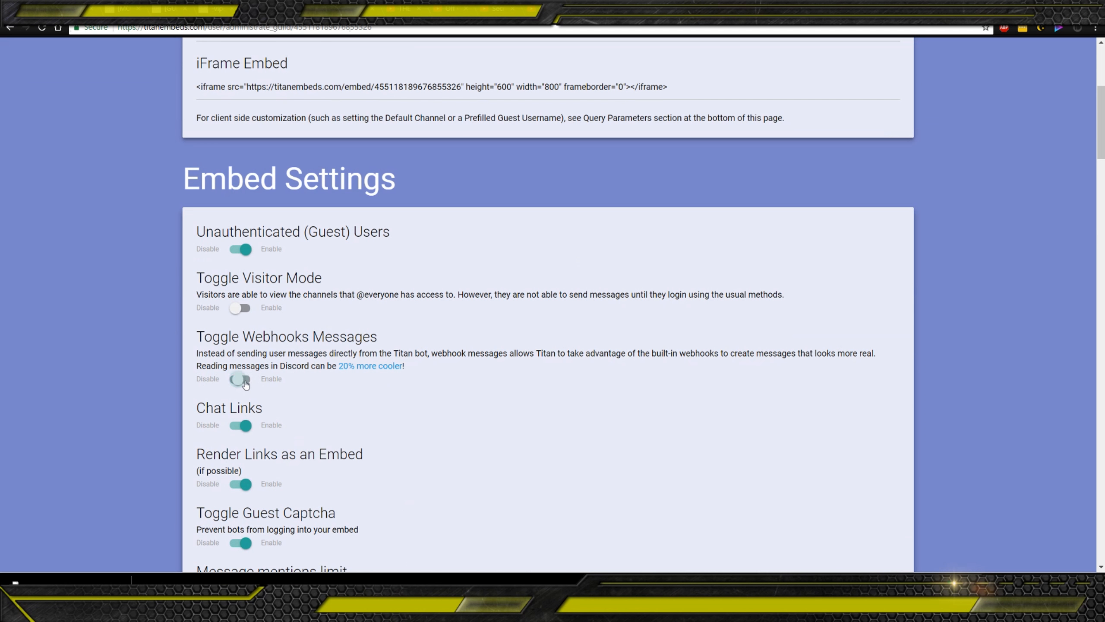
click(240, 379)
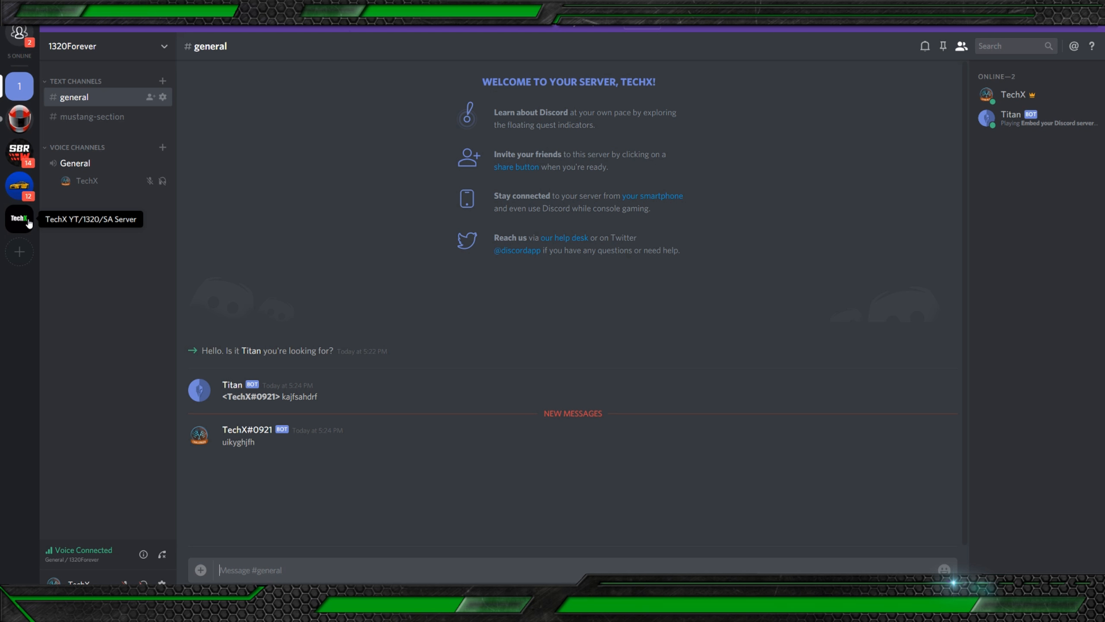
click(19, 218)
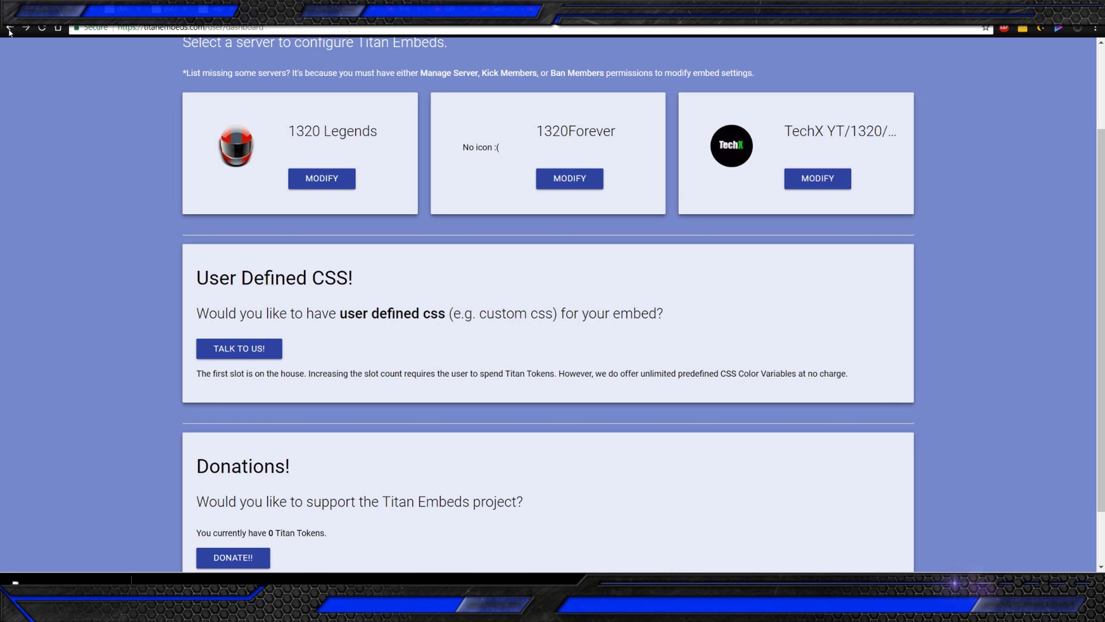
Step: Modify the TechX server's embed configuration, then preview the WordPress homepage changes
click(817, 179)
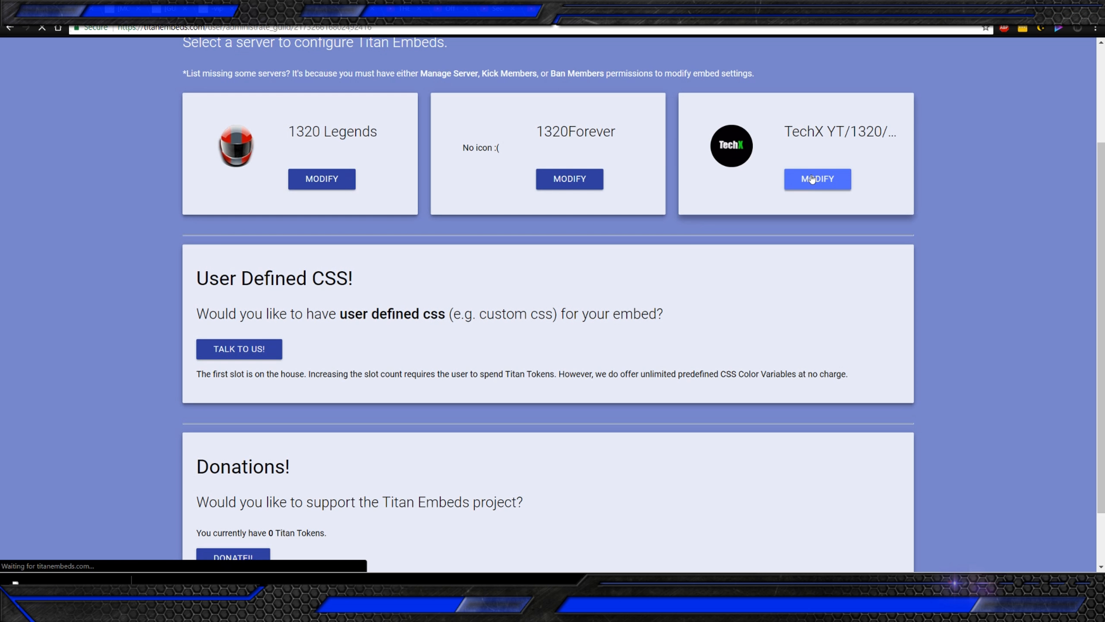
click(817, 178)
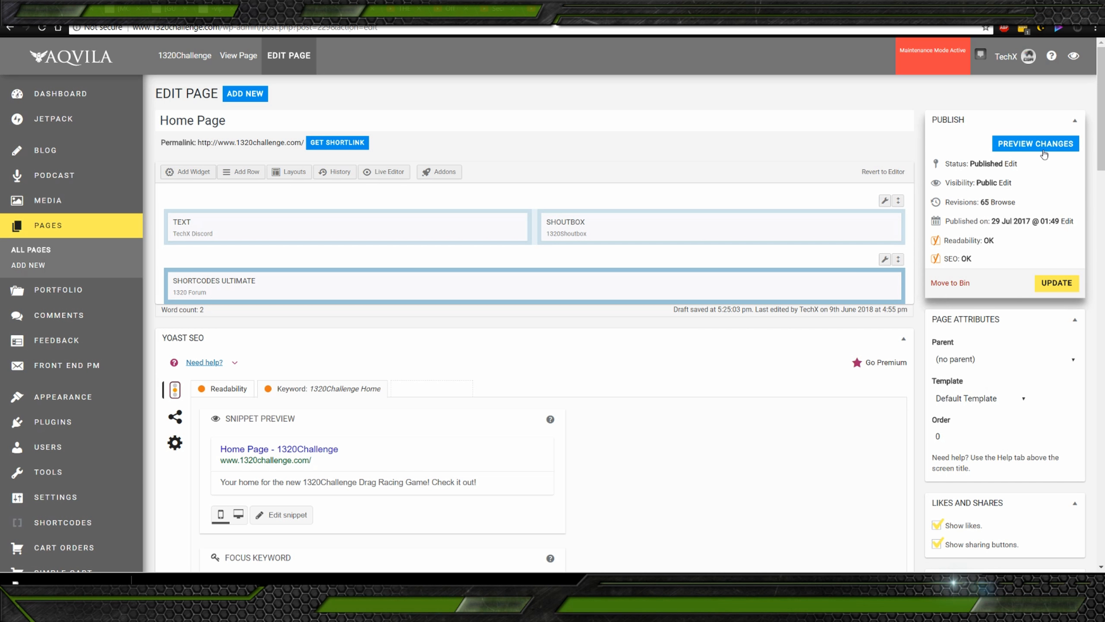
click(1035, 143)
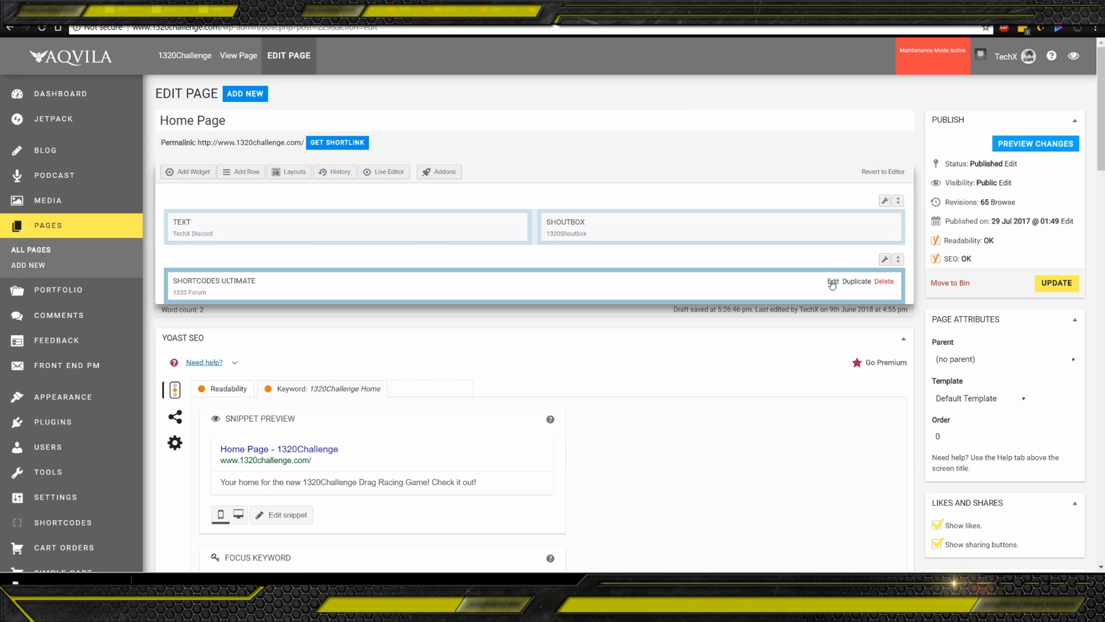
Step: Edit the 1320 Forum Shortcodes Ultimate widget and replace the iframe src server ID with TechX's
click(832, 281)
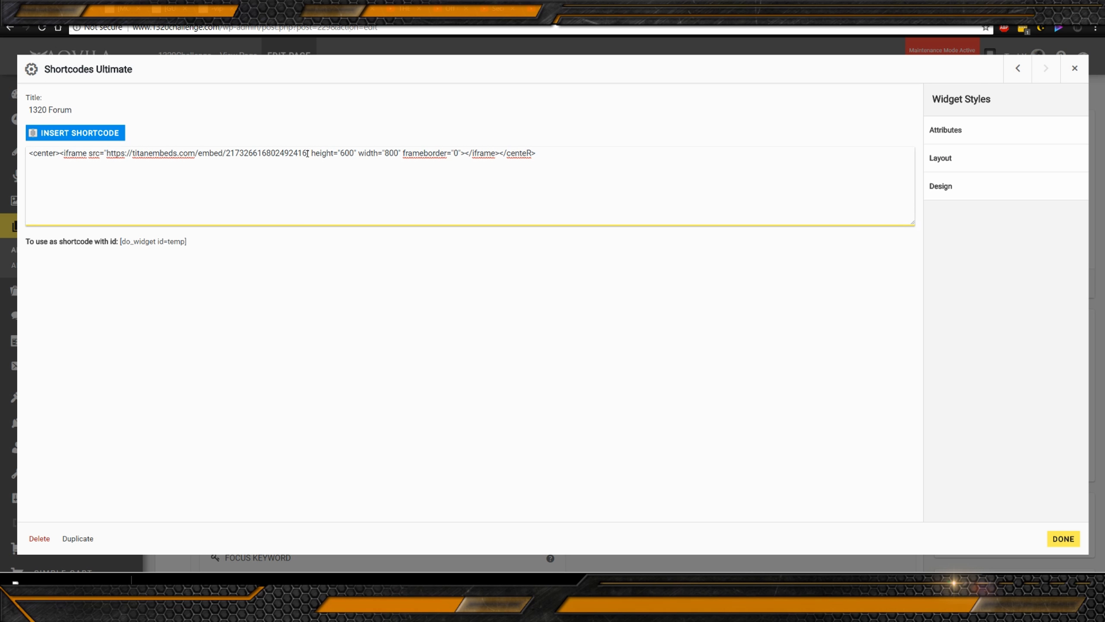
double_click(266, 153)
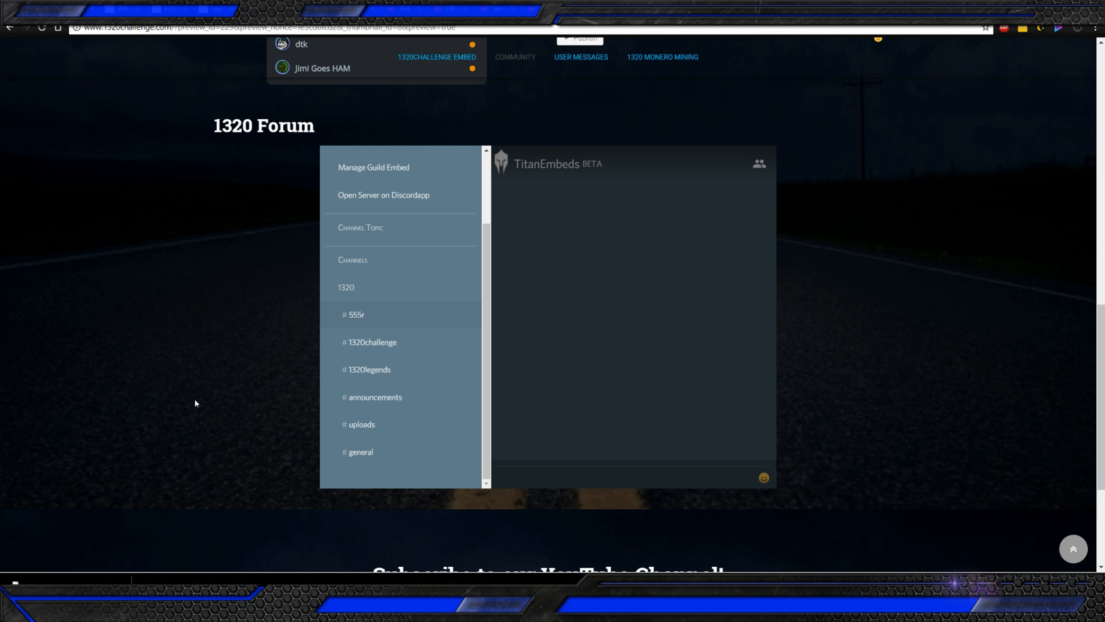
scroll(down, 3)
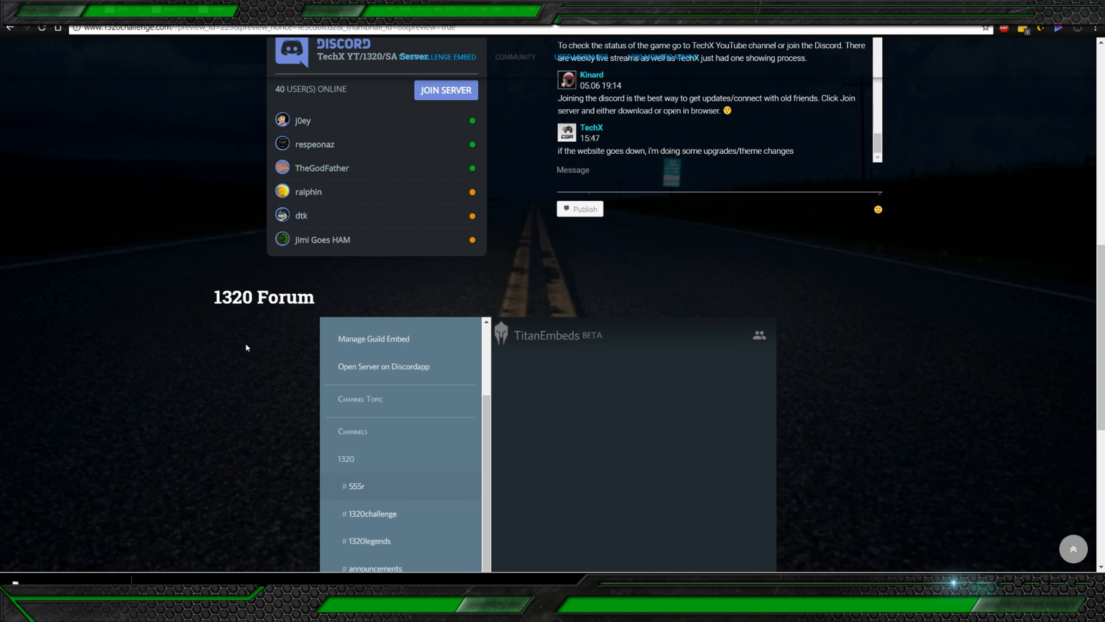
mouse_move(189, 427)
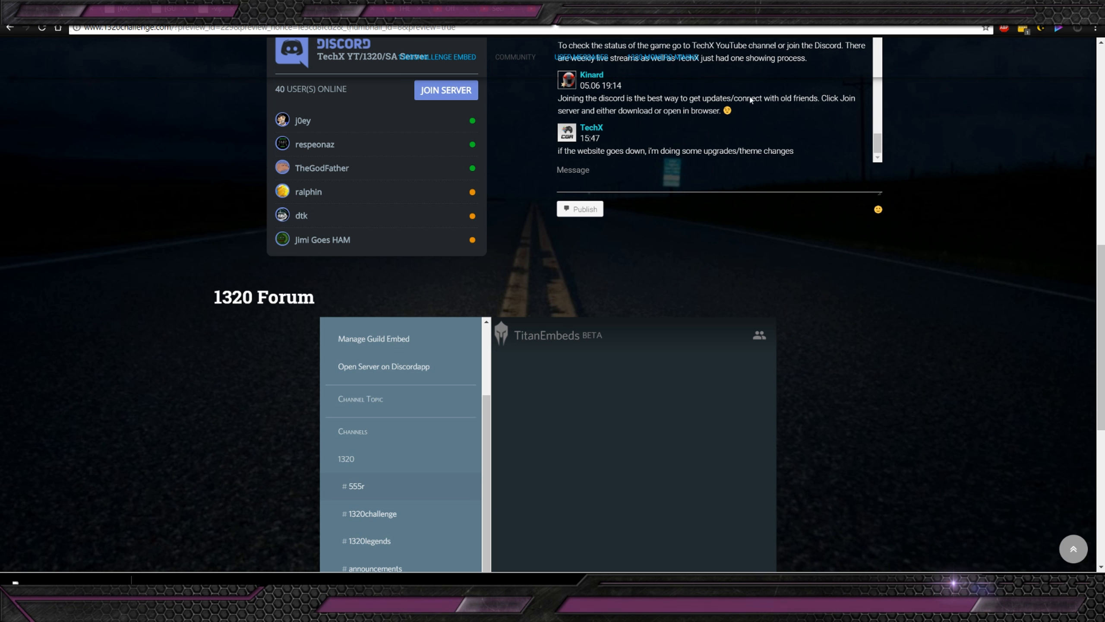
mouse_move(954, 225)
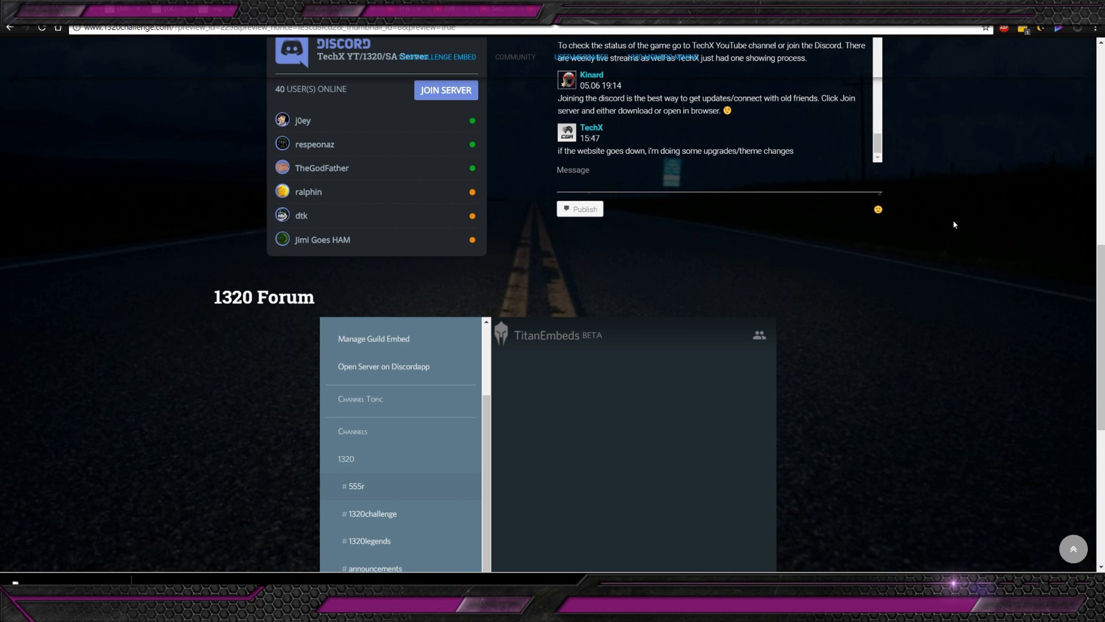